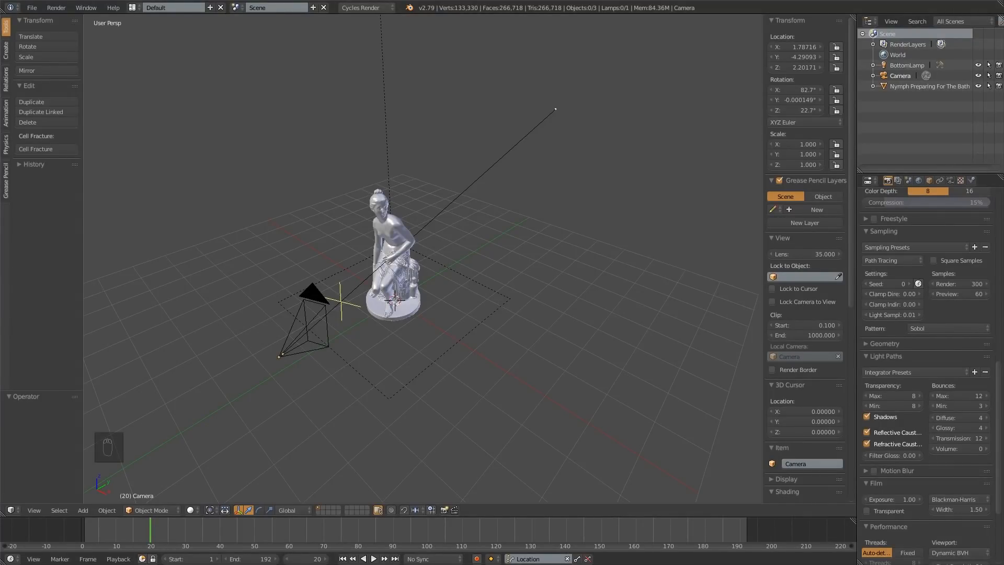
mouse_move(289, 315)
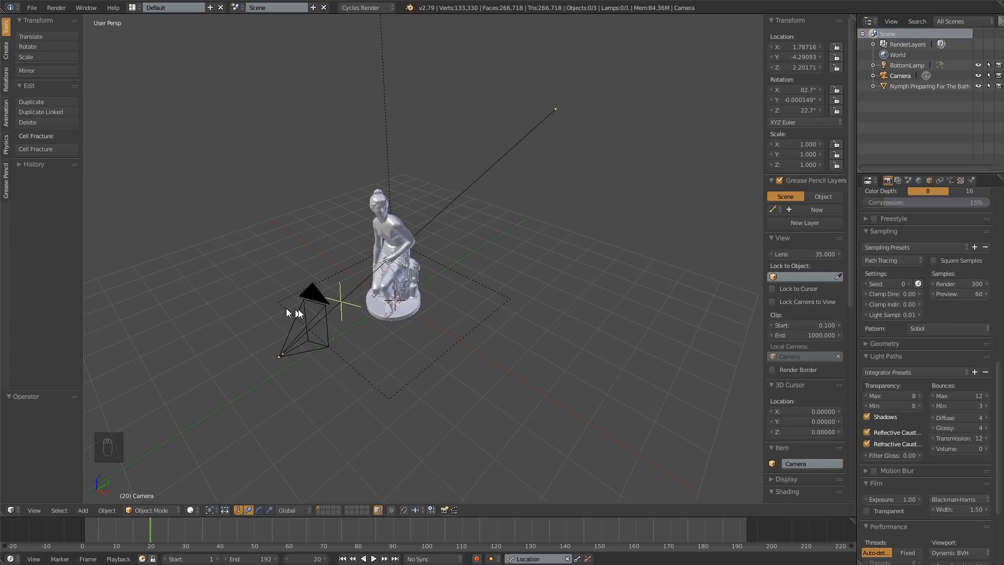
Step: Orbit around the Nymph statue to view it from both sides
drag(288, 311, 555, 270)
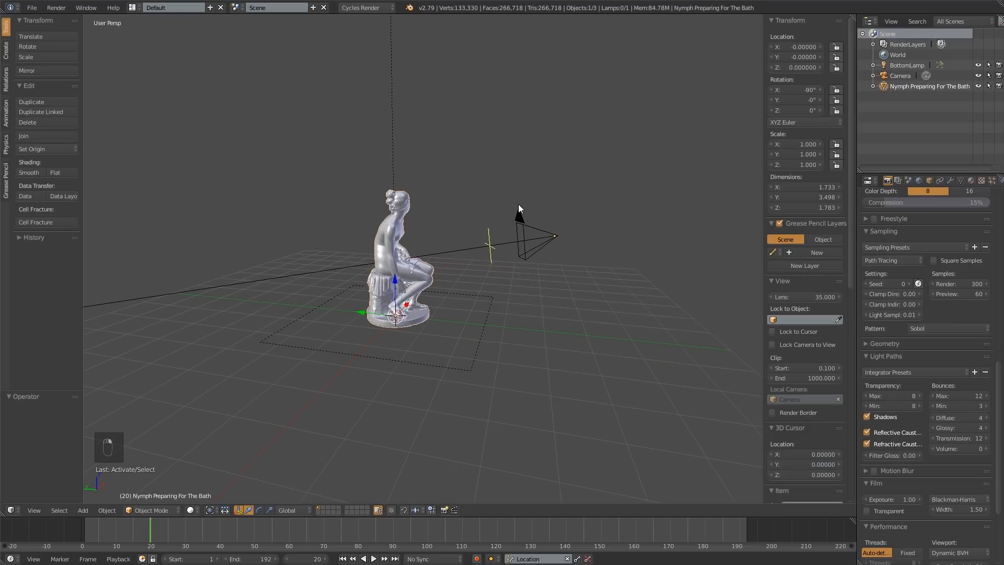
drag(519, 208, 290, 220)
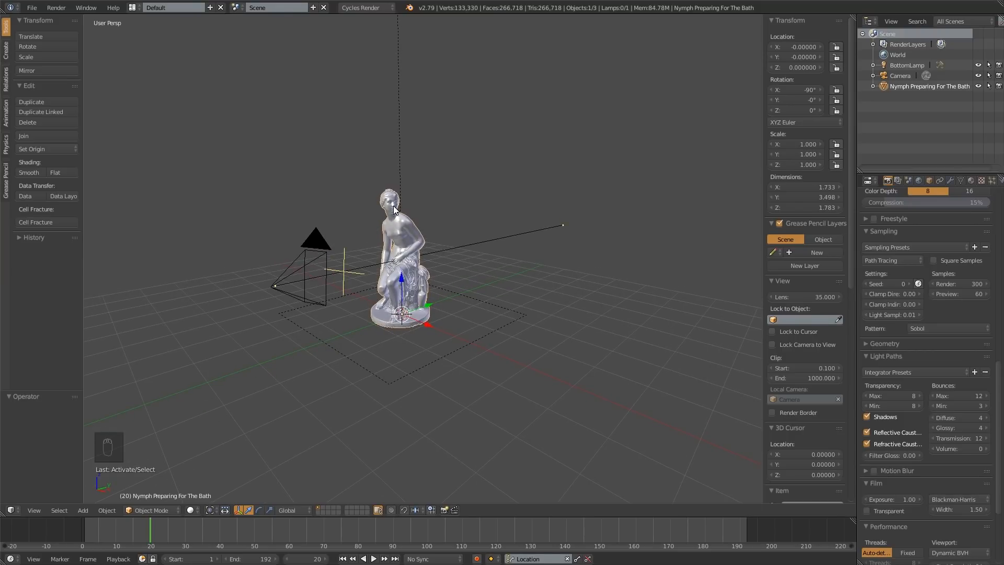
mouse_move(862, 520)
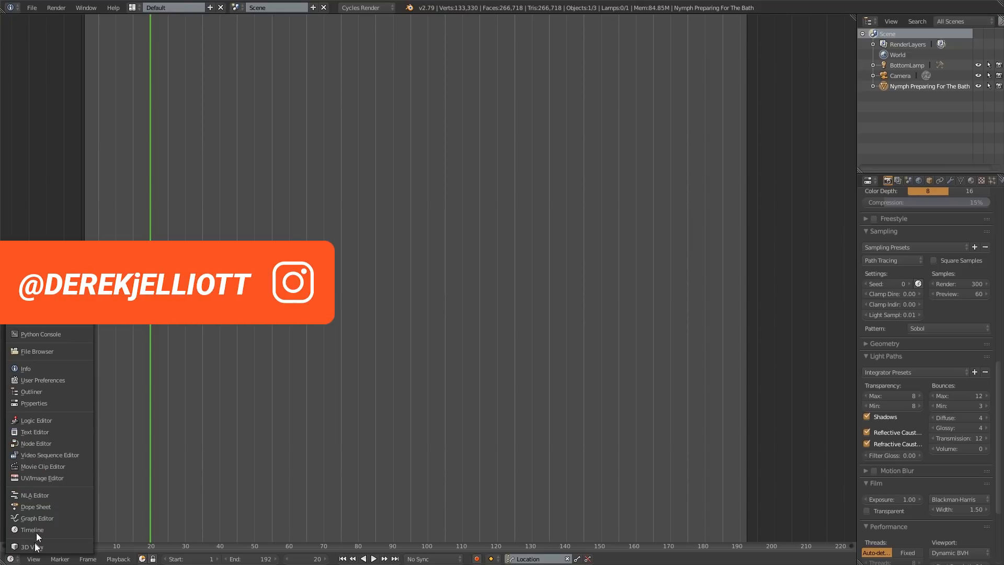
Step: Turn the enlarged timeline area into a 3D View and list editor types again
click(25, 545)
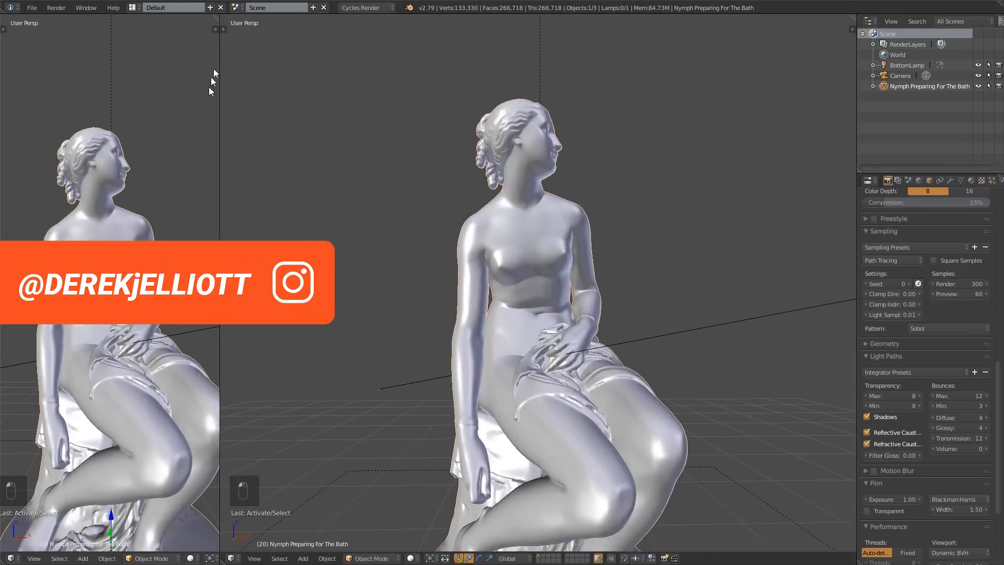
click(7, 559)
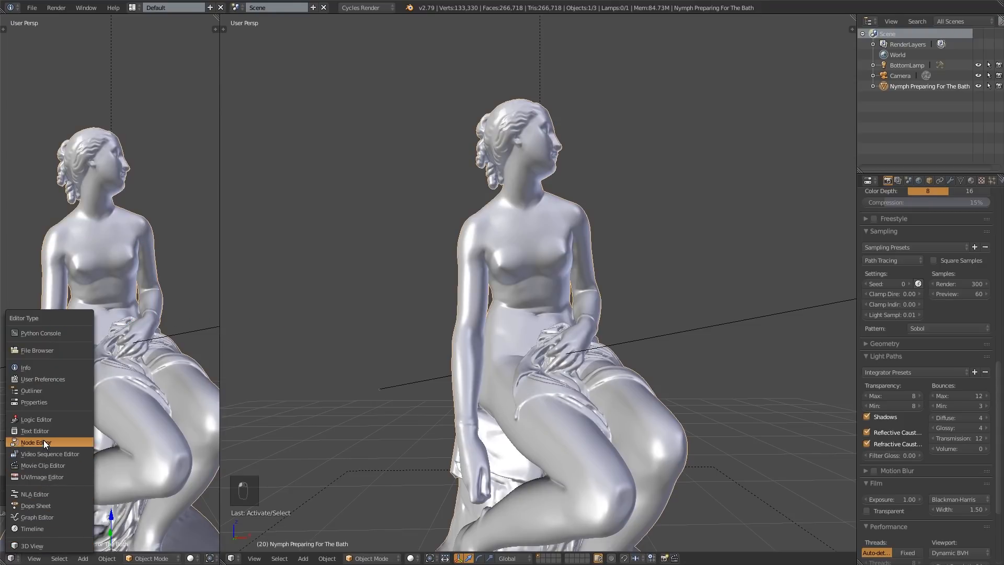
mouse_move(44, 443)
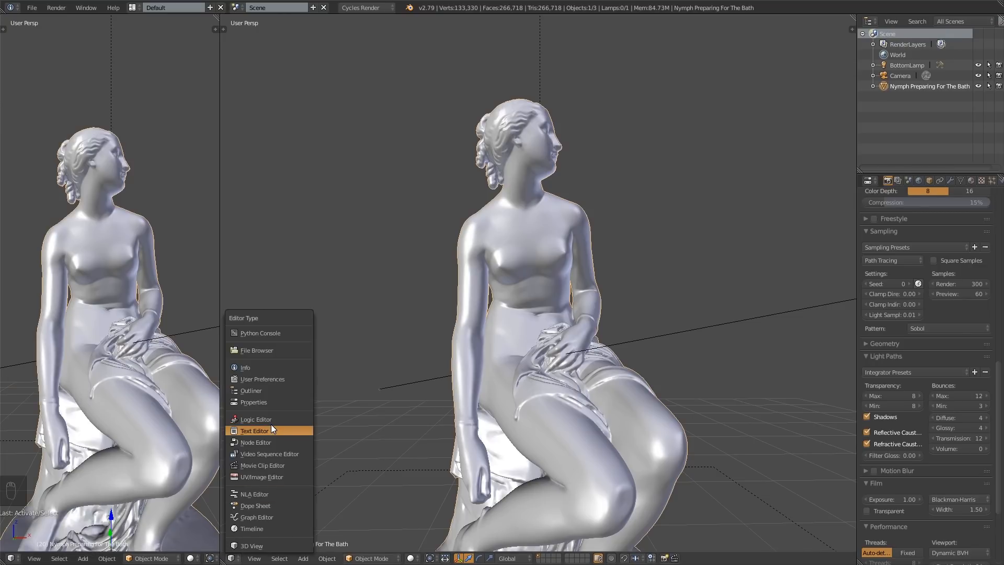
mouse_move(282, 423)
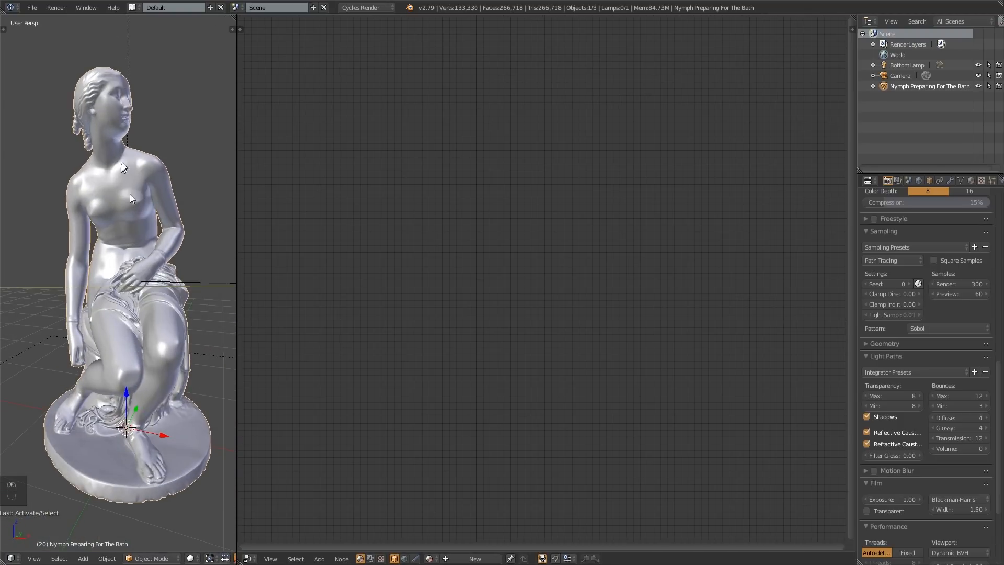
Step: Switch the left 3D View to Rendered shading with Shift+Z
key(shift+z)
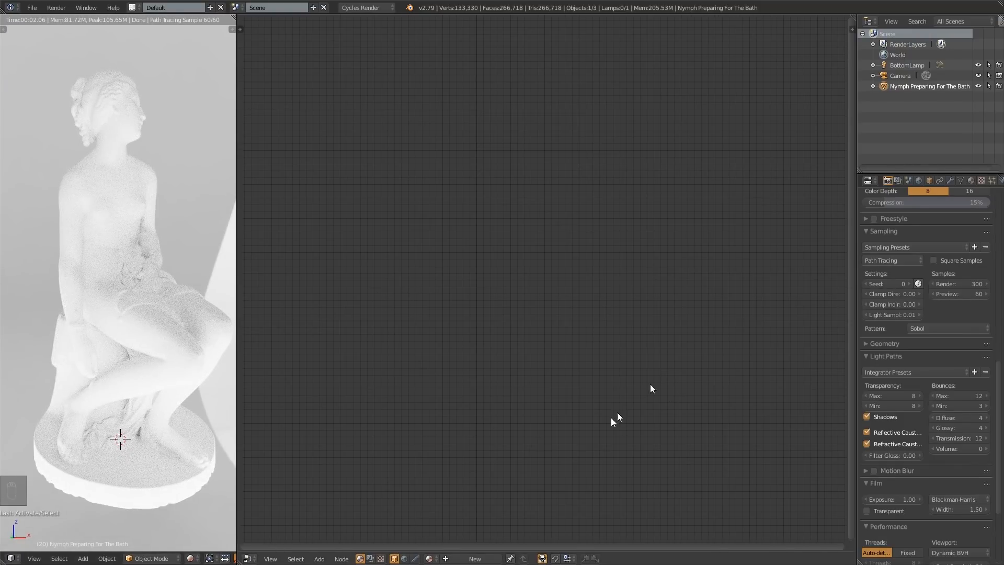
mouse_move(452, 339)
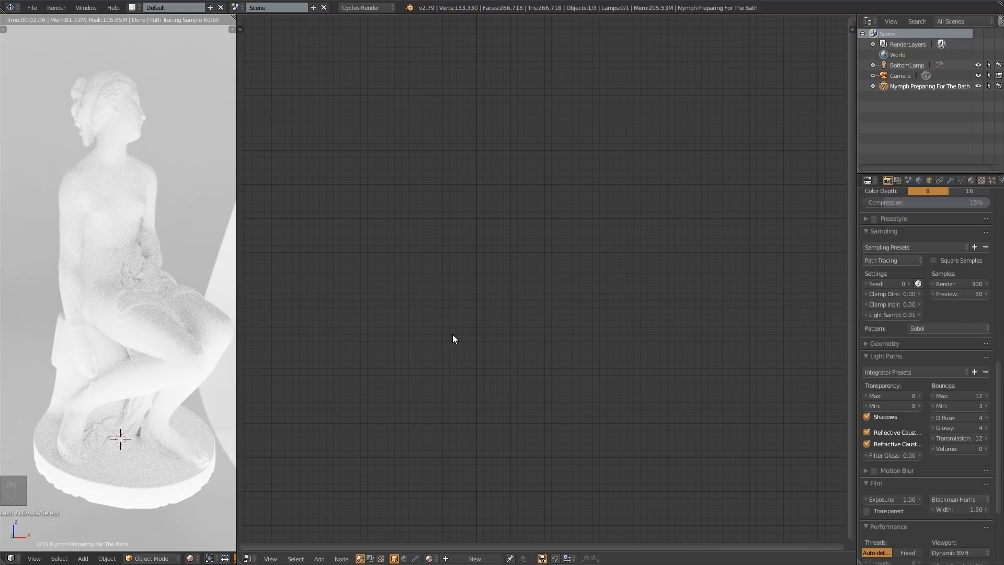
mouse_move(117, 278)
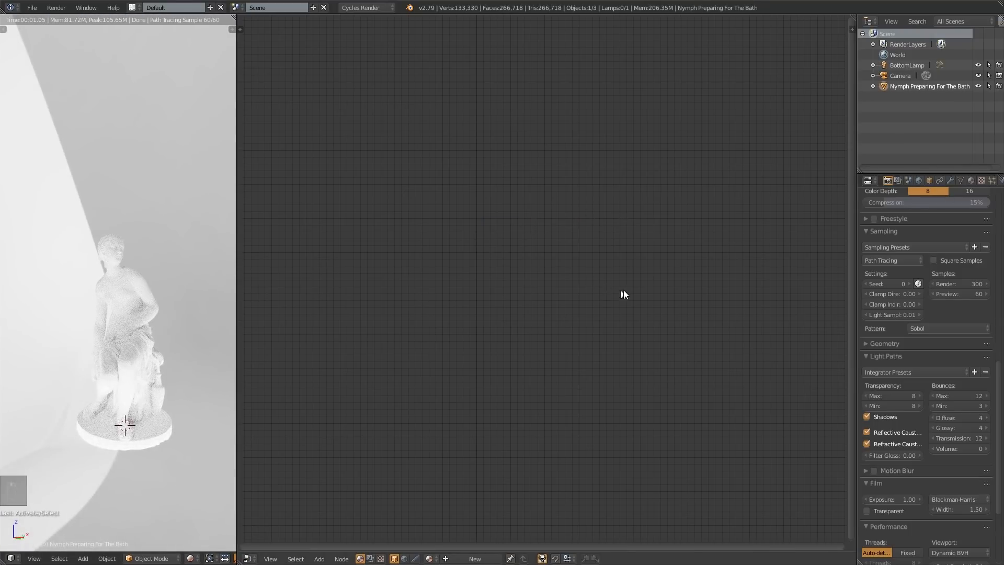
Step: Enable Film > Transparent in Render settings, then show the statue's Material settings
click(918, 180)
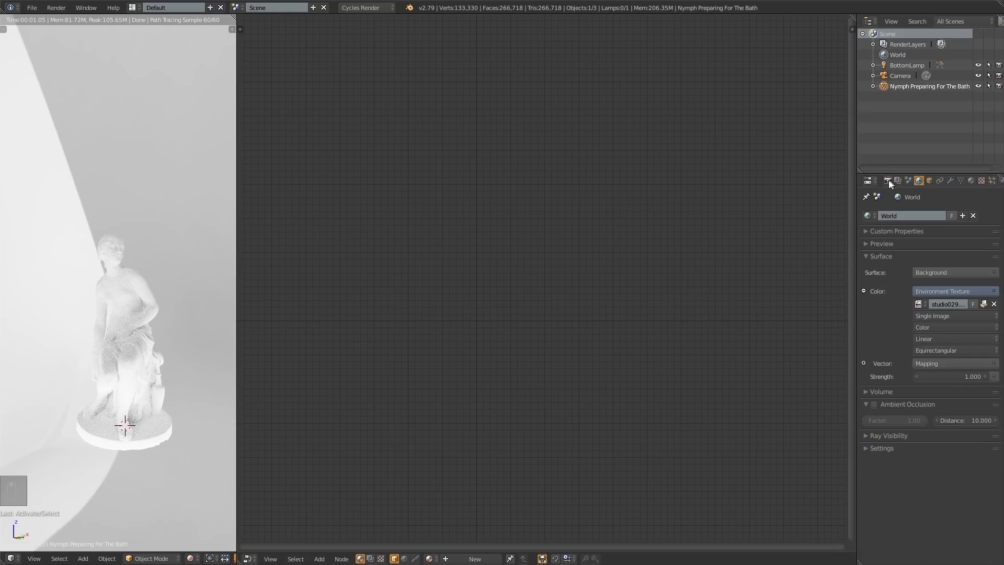
click(887, 180)
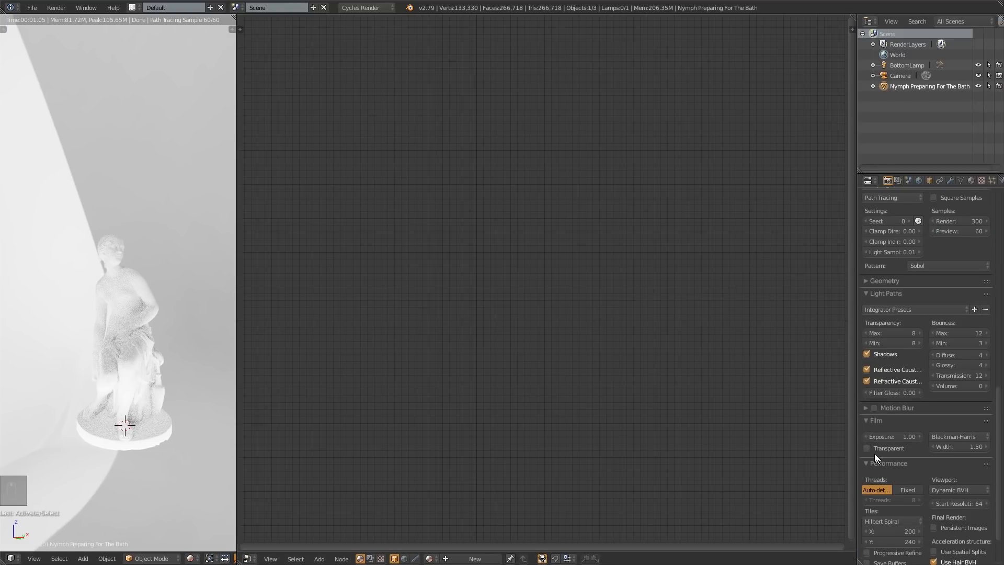
click(867, 448)
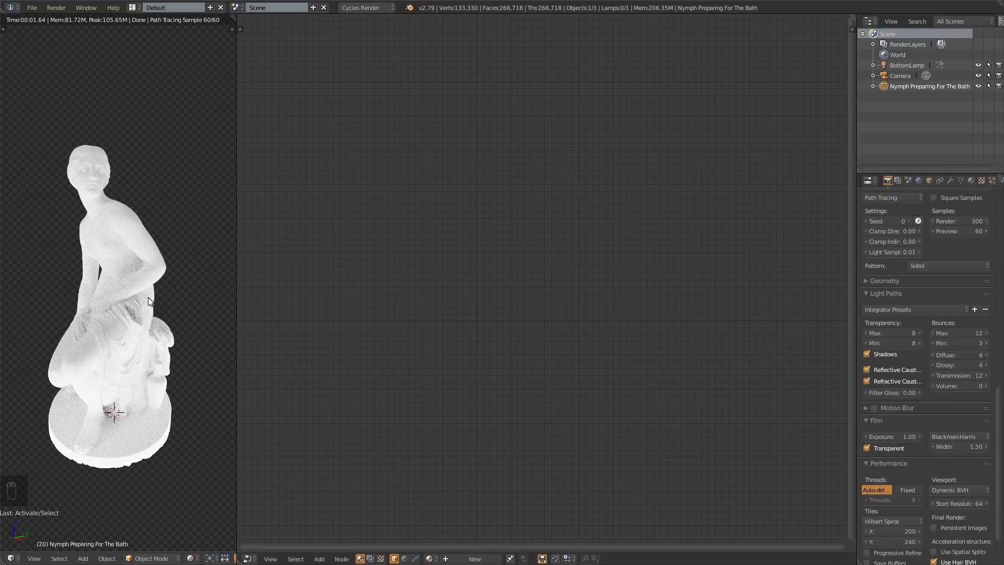
mouse_move(102, 355)
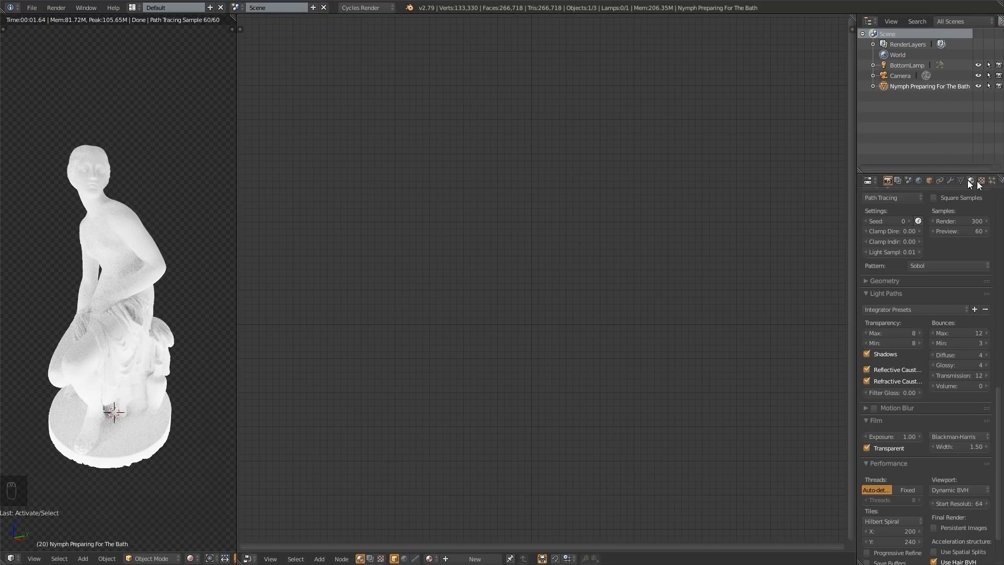
click(971, 180)
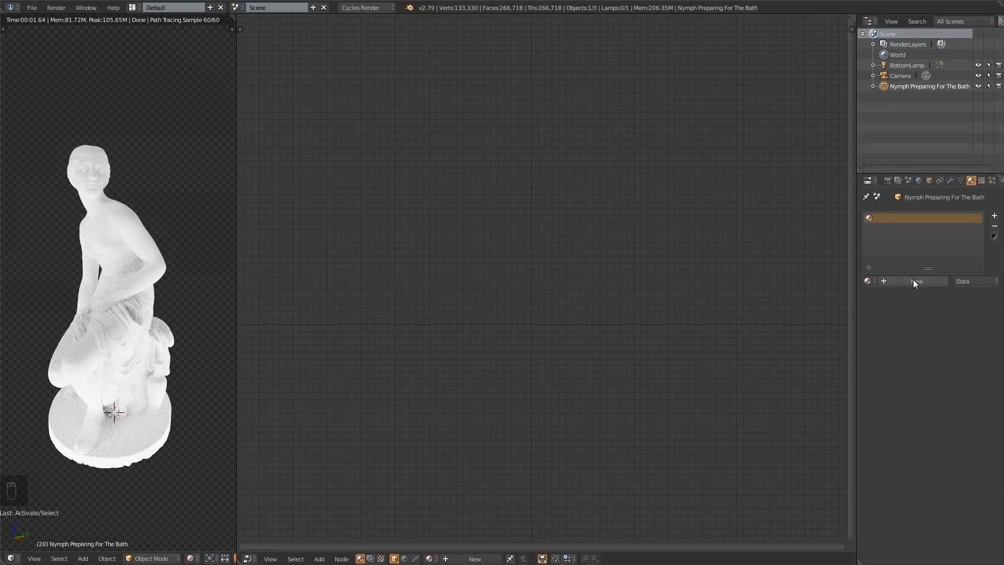
Step: Create a new material and swap its Diffuse BSDF node for a Principled BSDF
click(913, 280)
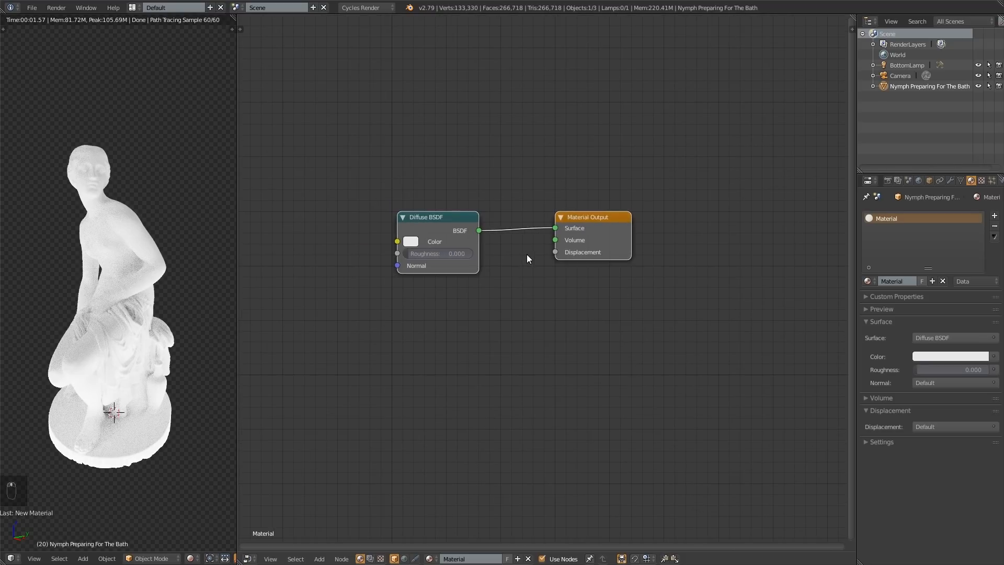
mouse_move(130, 278)
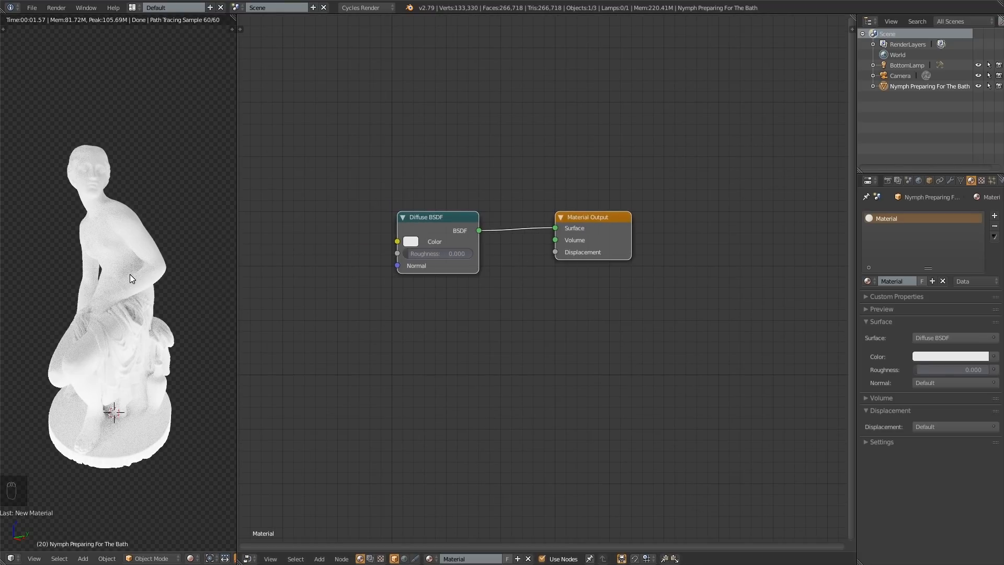
mouse_move(456, 223)
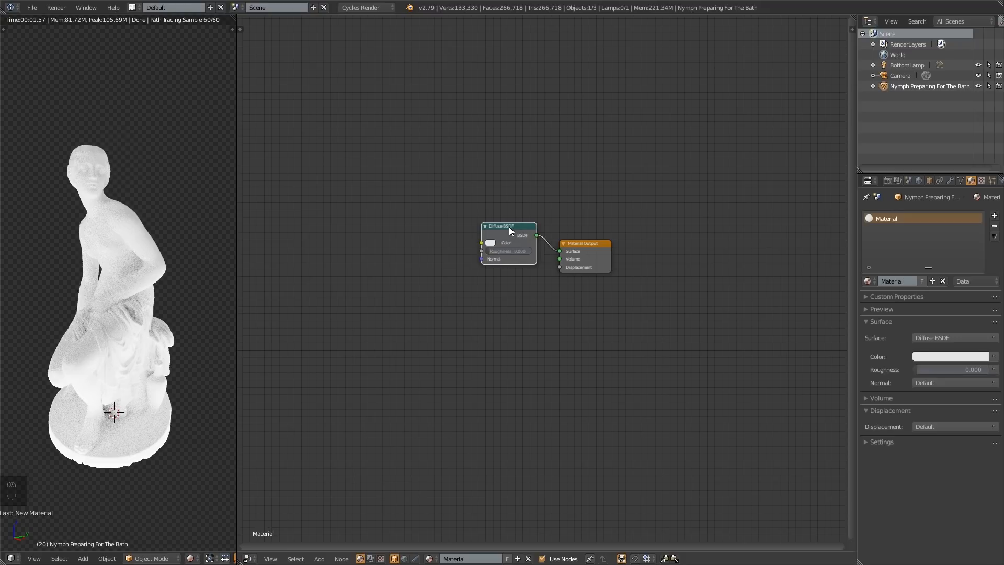
click(508, 225)
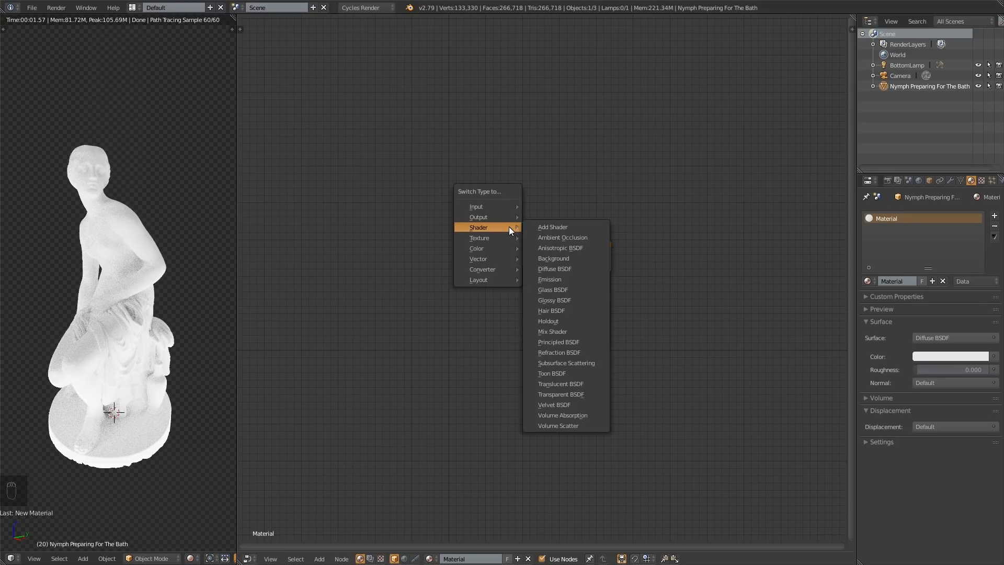
mouse_move(573, 341)
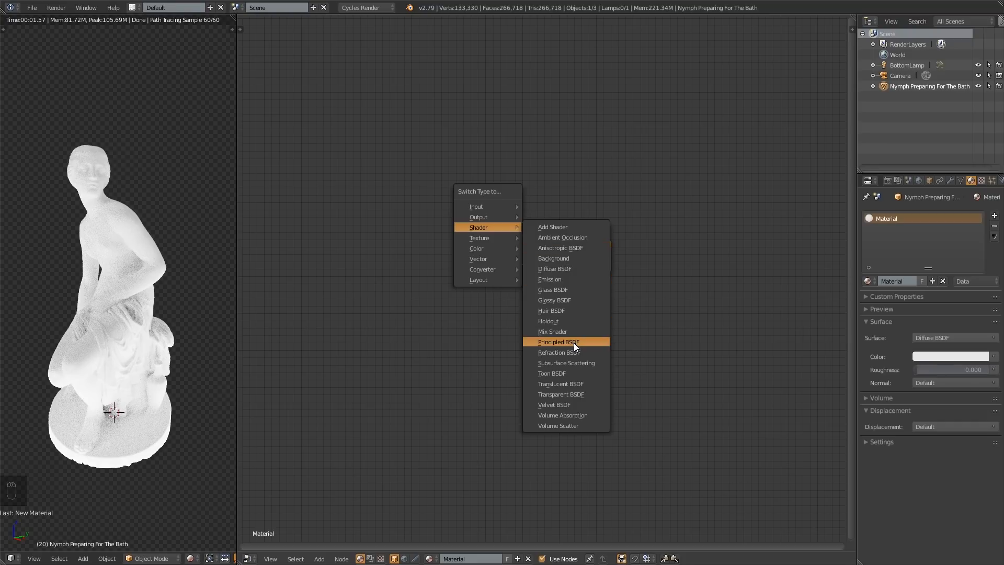
click(558, 341)
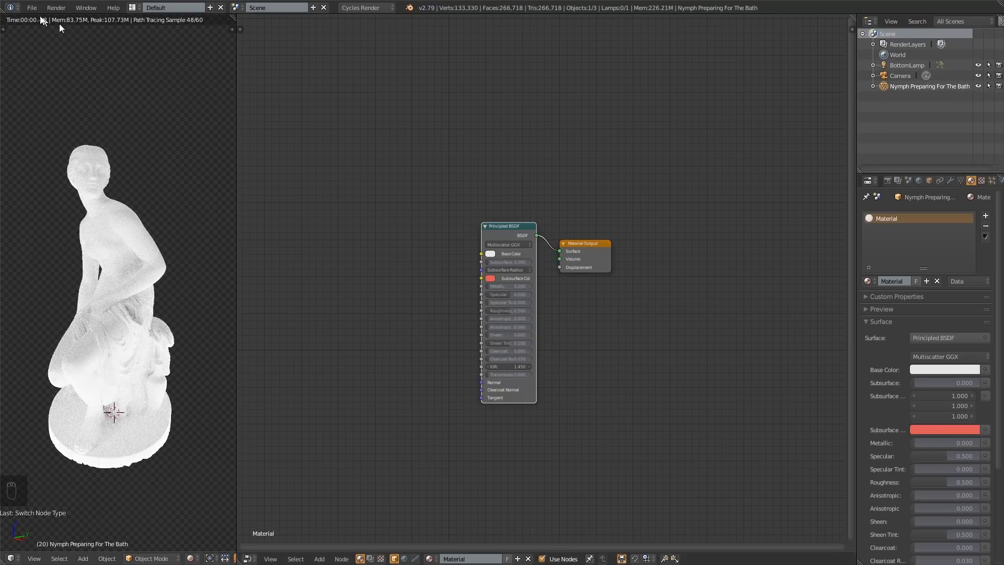
click(32, 6)
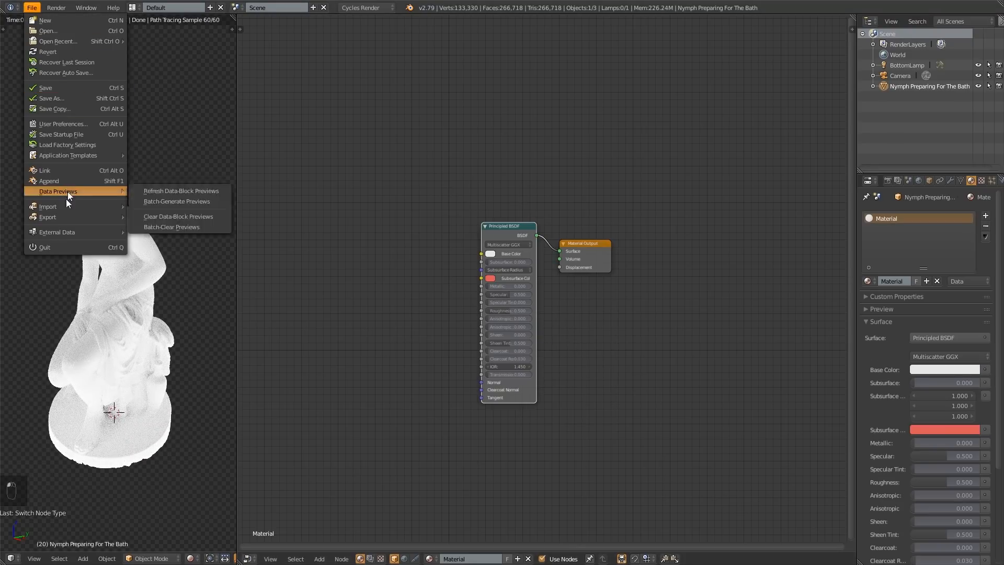
mouse_move(71, 88)
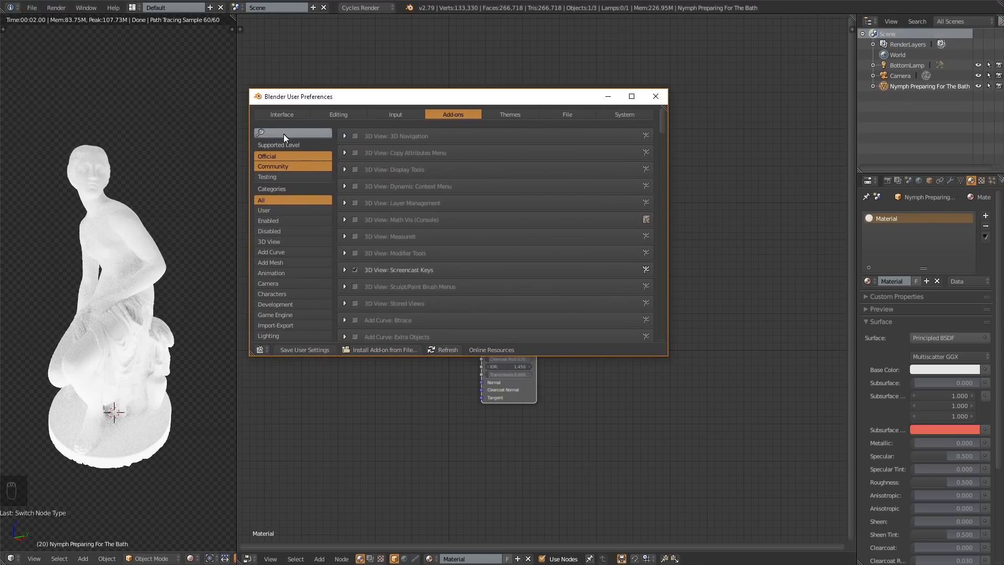
Step: Search 'wra' in Add-ons to confirm Node Wrangler is enabled, then close preferences
text(wra)
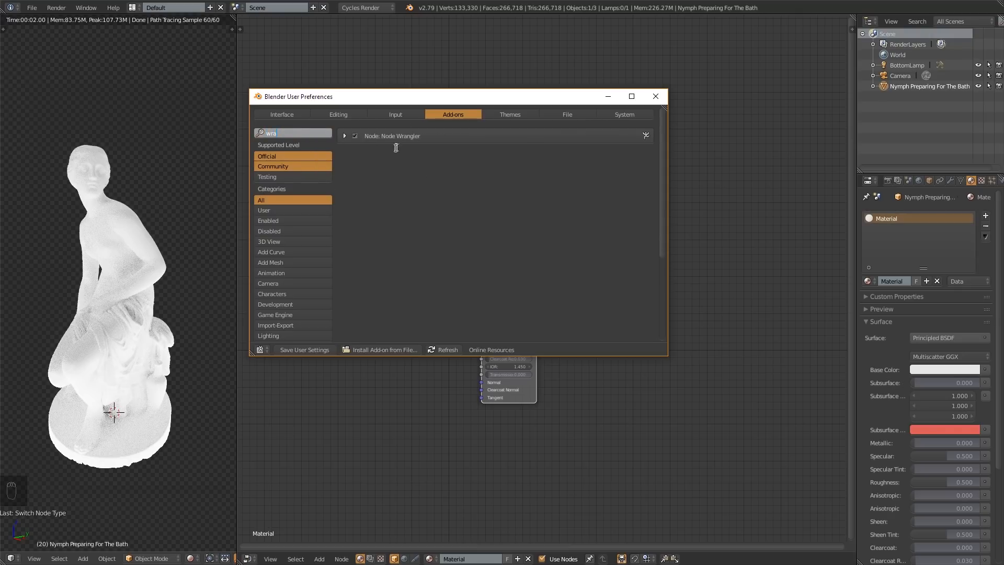
mouse_move(654, 96)
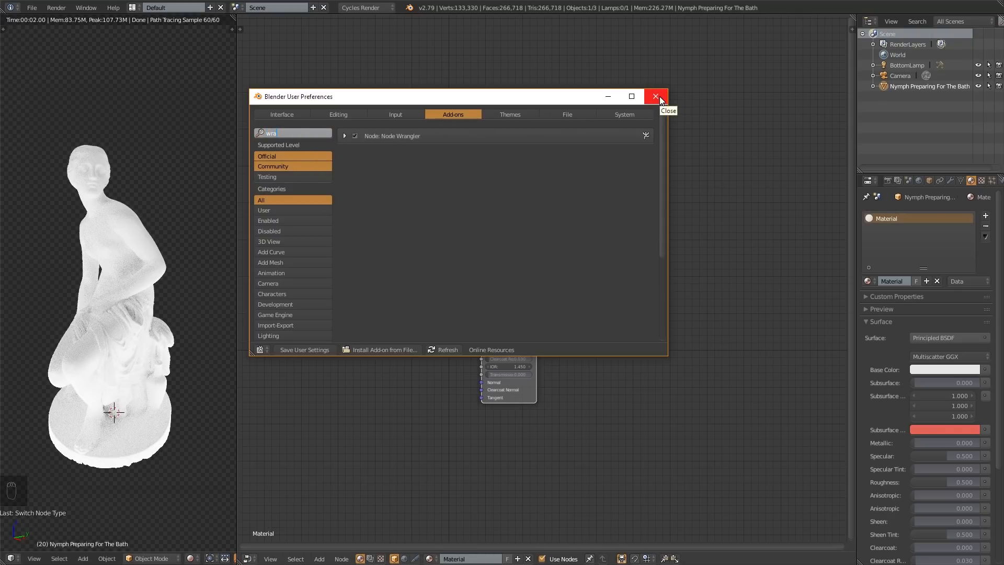
mouse_move(628, 96)
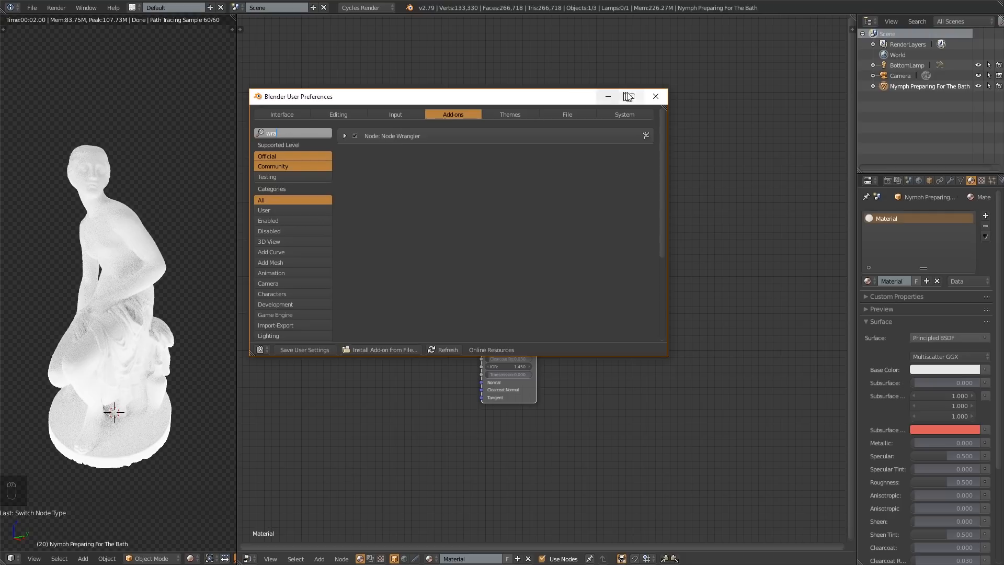
click(654, 96)
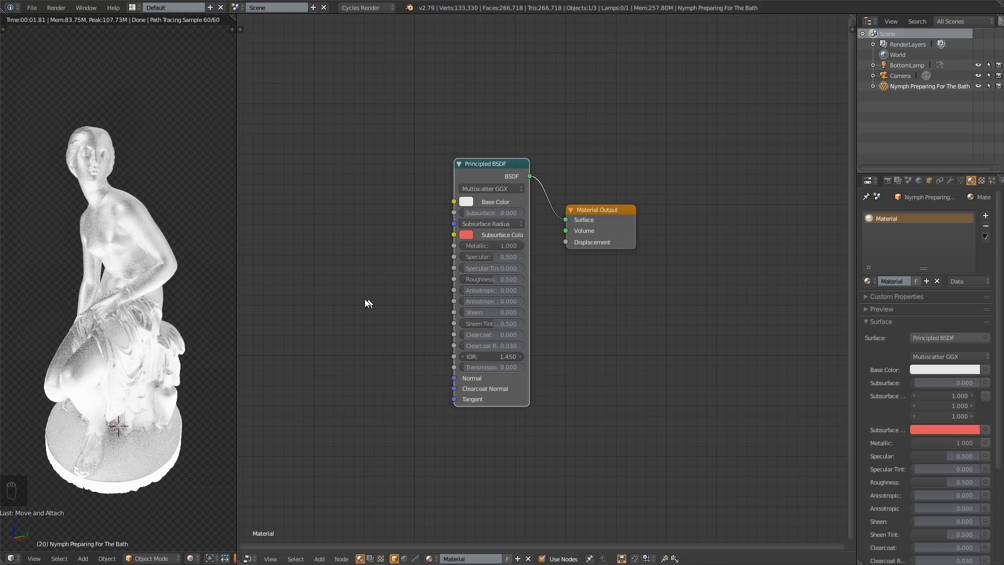
mouse_move(356, 305)
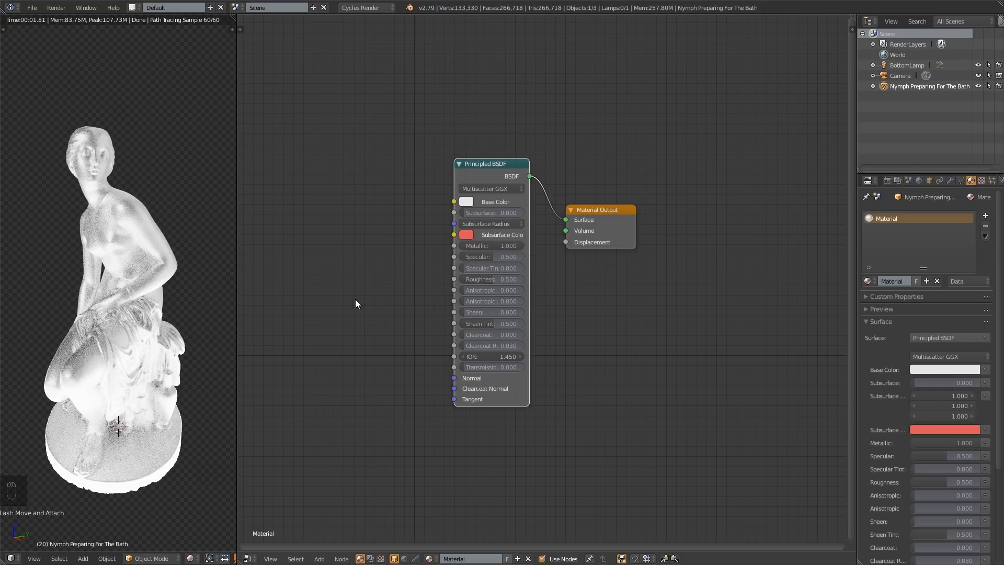
mouse_move(228, 295)
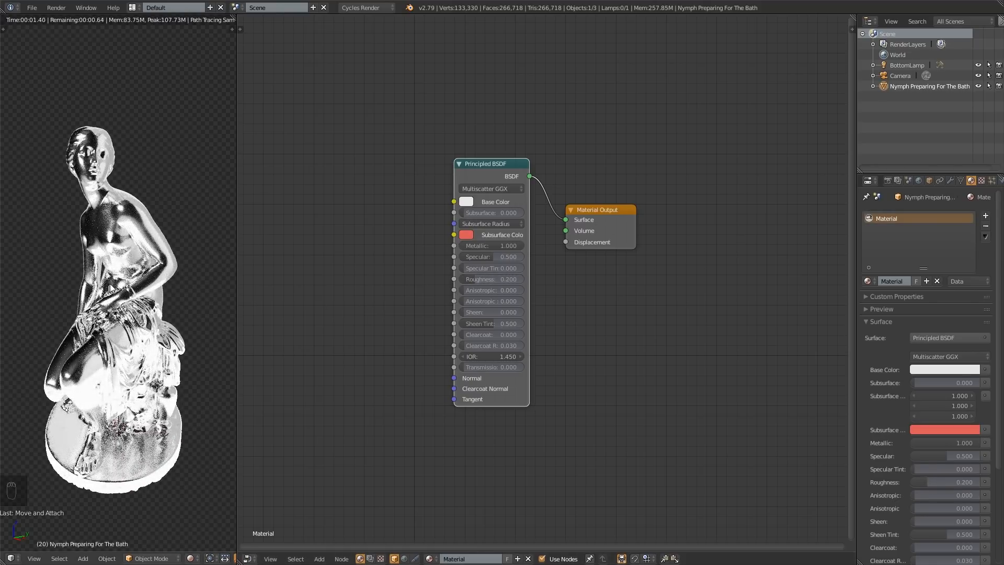
Step: Set the Principled BSDF Roughness to 0.15 and a greyer Base Color for chrome
click(490, 278)
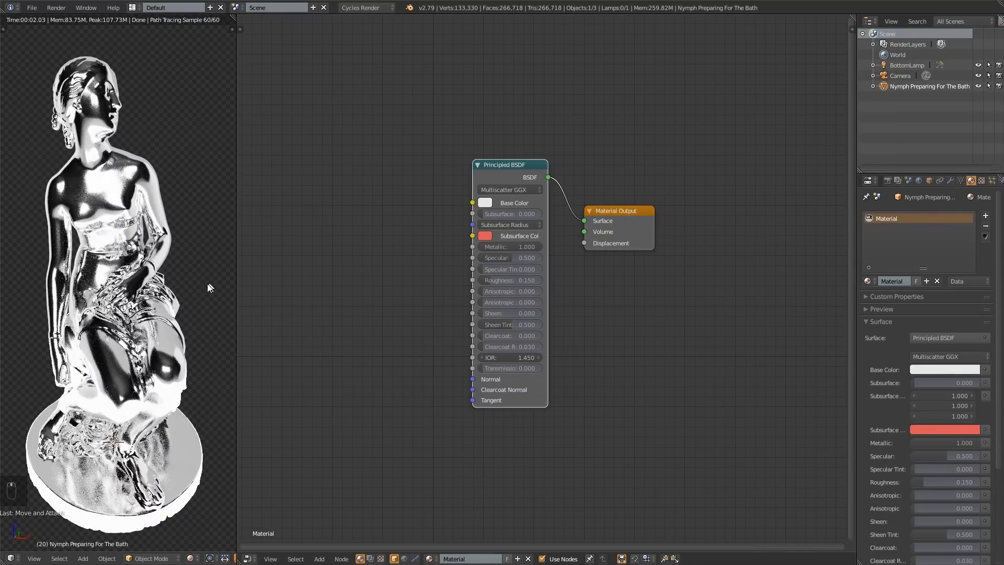
mouse_move(362, 235)
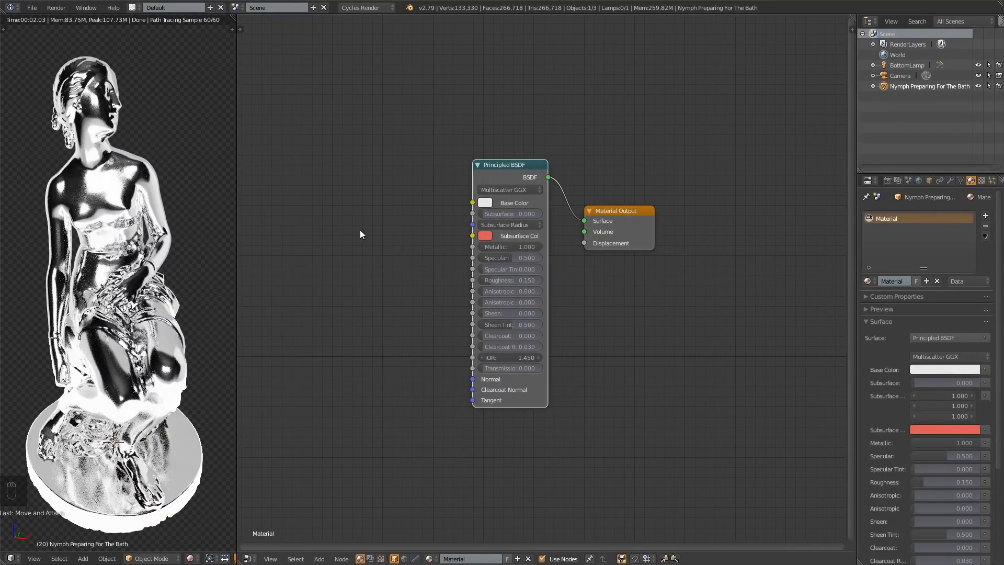
mouse_move(518, 377)
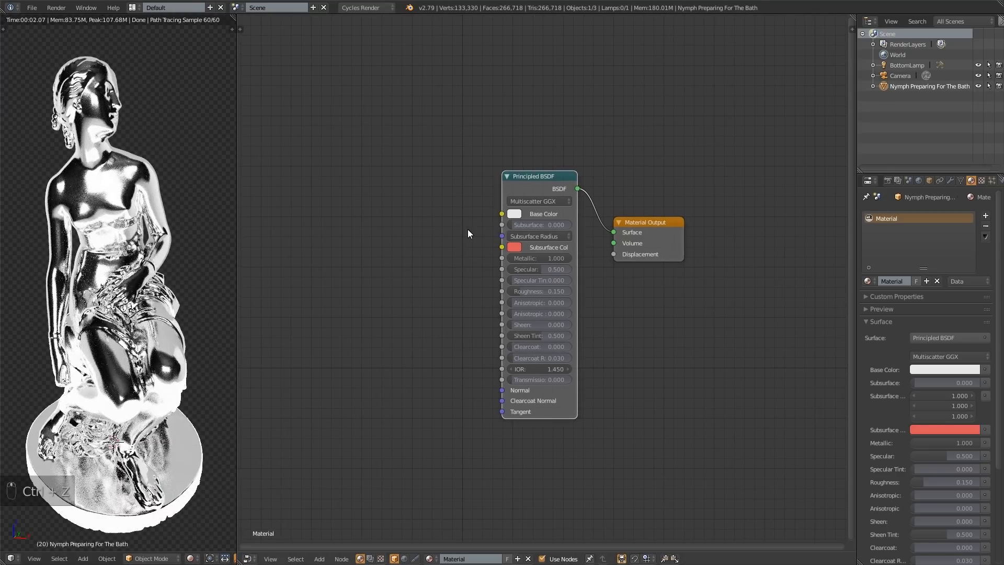
click(514, 213)
text(polished)
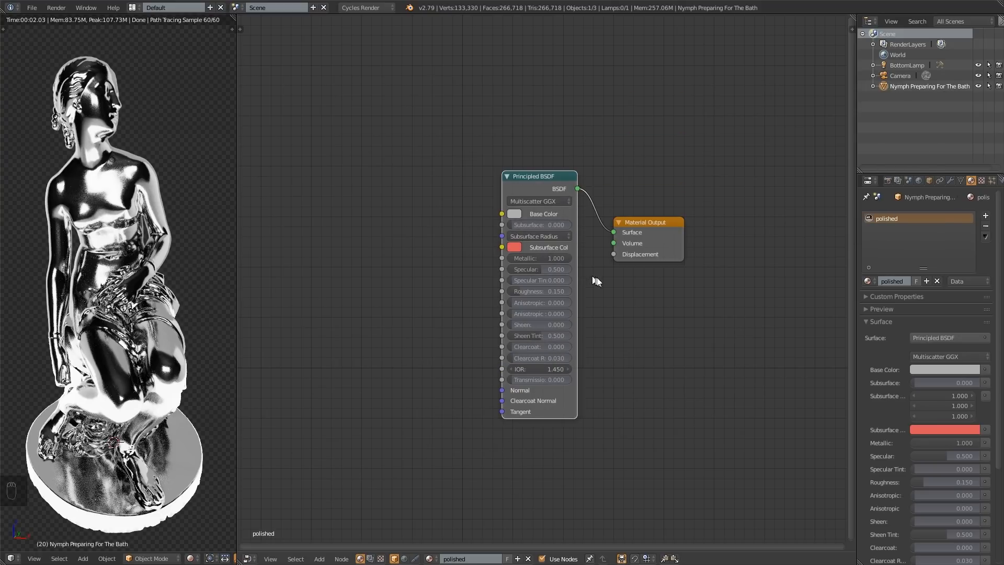
mouse_move(954, 303)
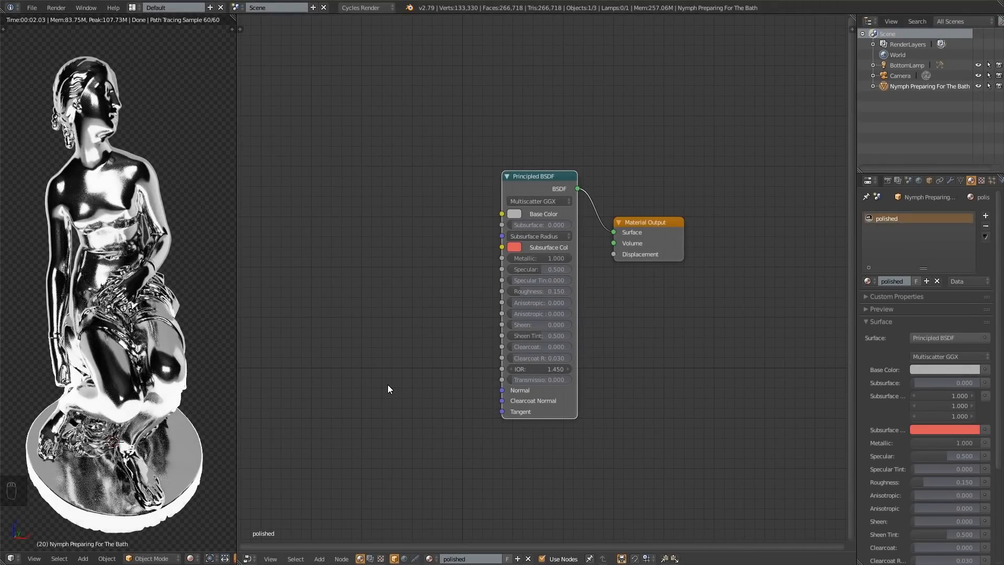
mouse_move(589, 333)
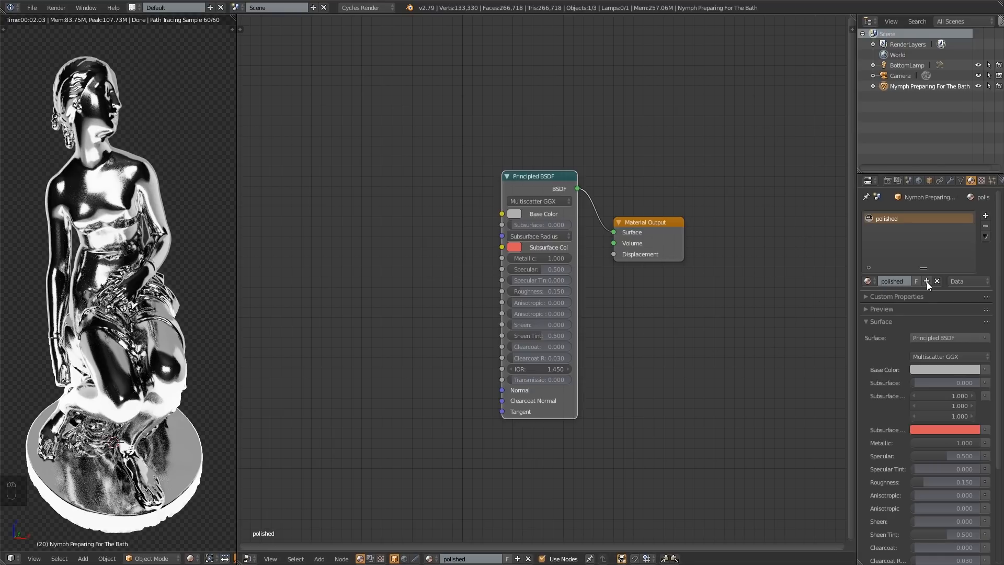
mouse_move(926, 281)
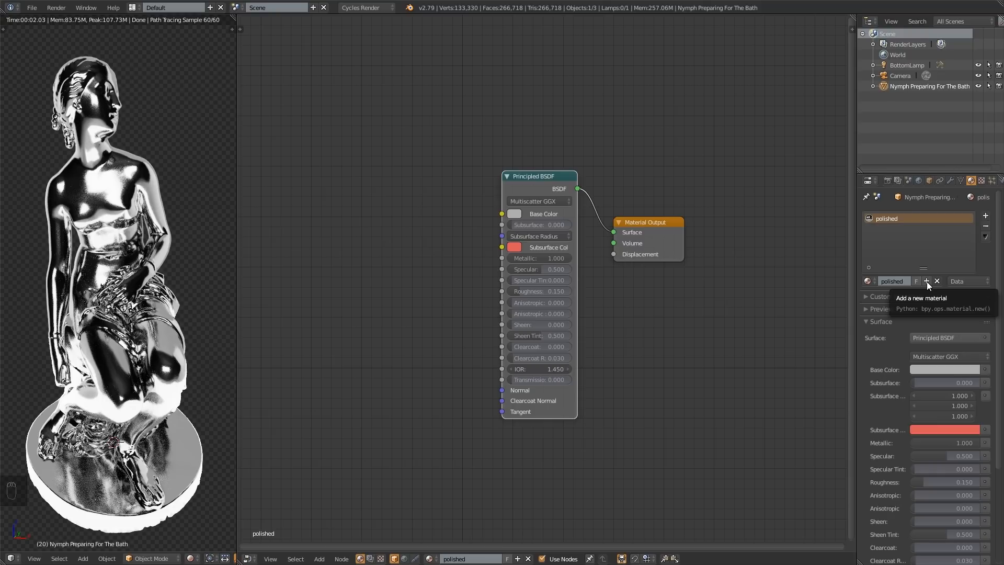
Step: Duplicate the polished material and rename the copy 'brushed'
click(927, 280)
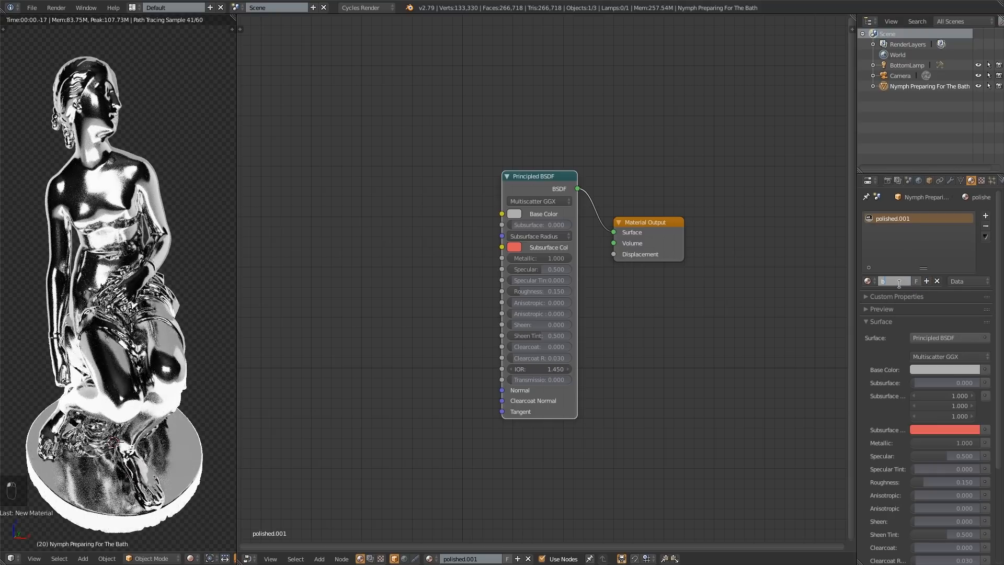
text(brushed)
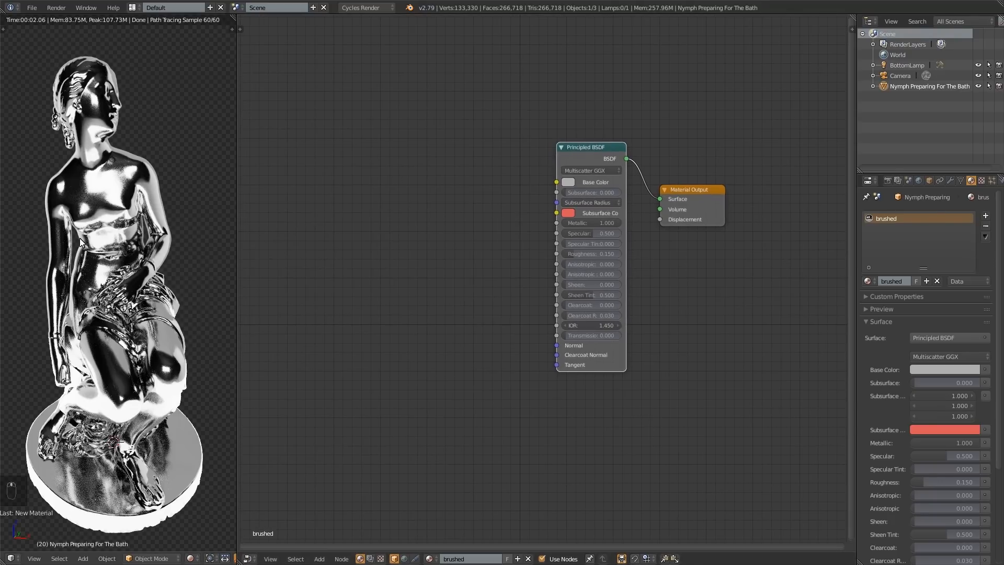
mouse_move(151, 241)
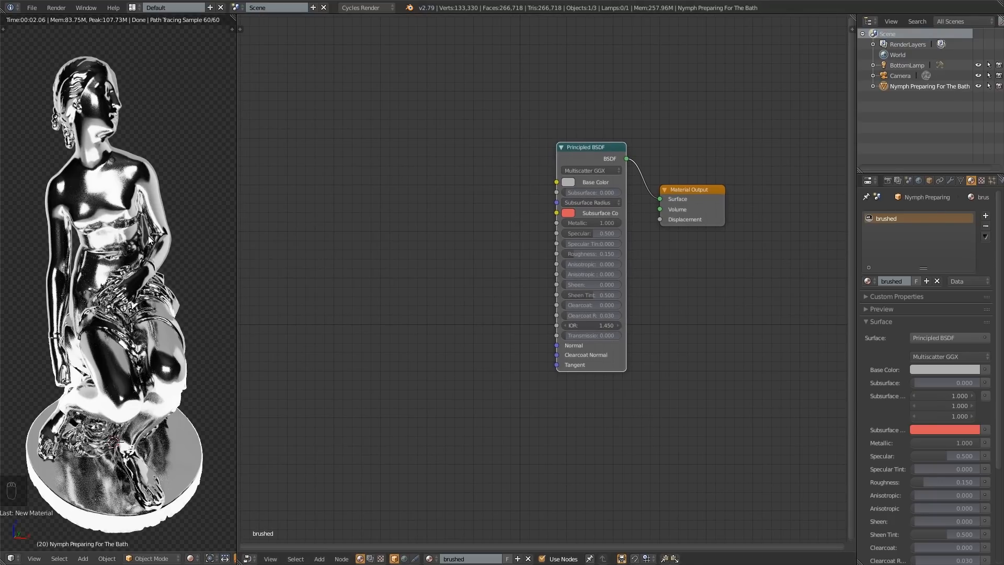
mouse_move(75, 247)
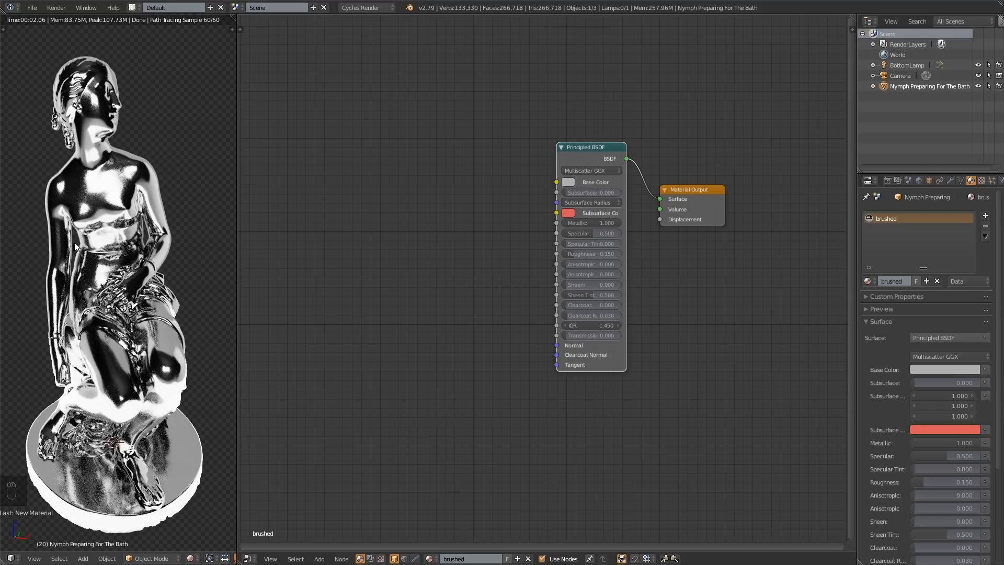
mouse_move(601, 228)
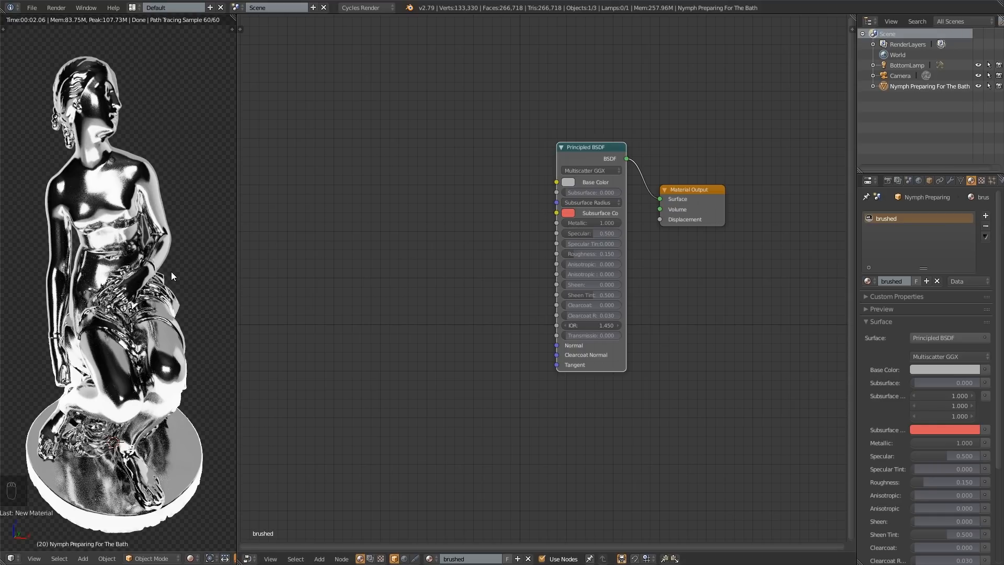
mouse_move(166, 278)
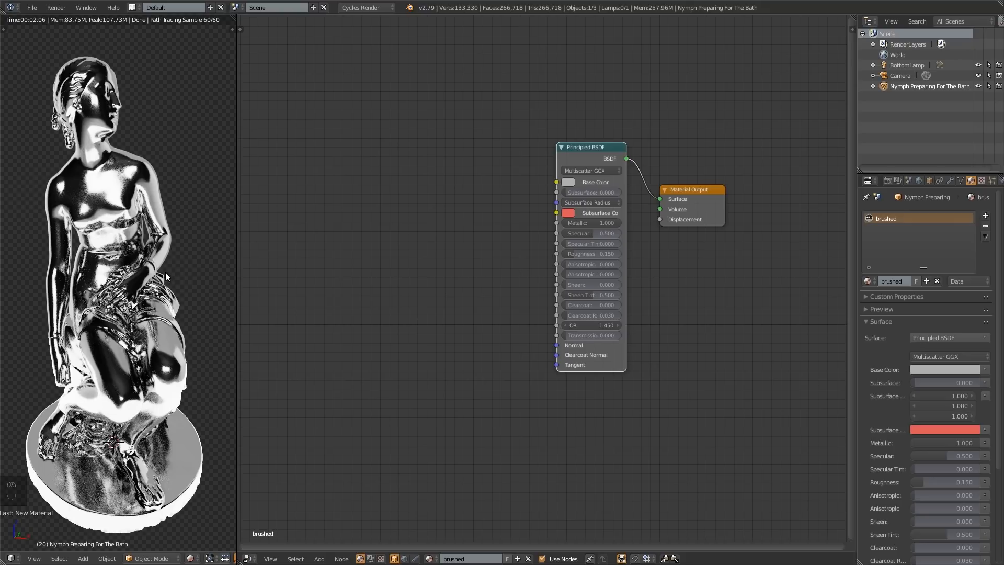
mouse_move(123, 308)
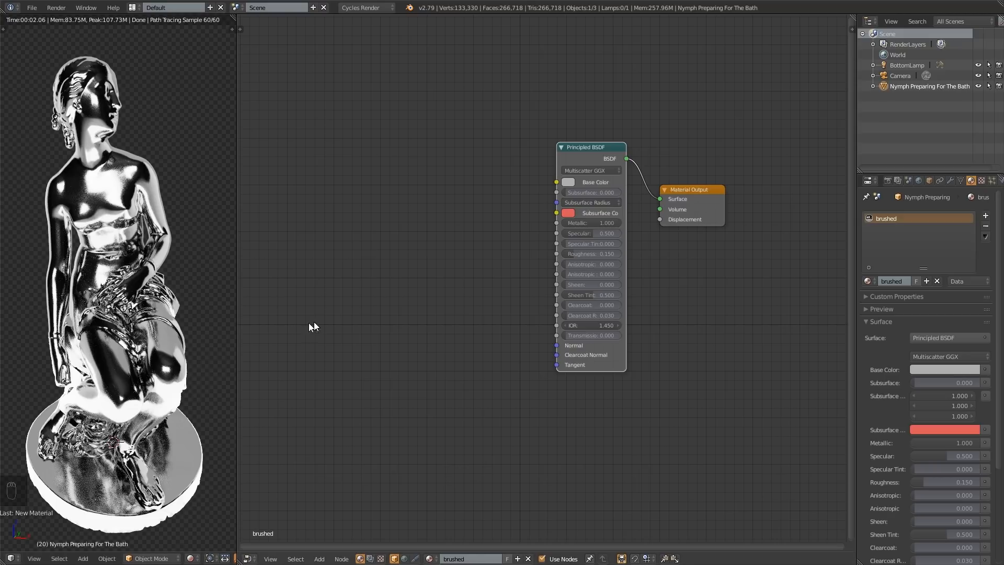
mouse_move(558, 349)
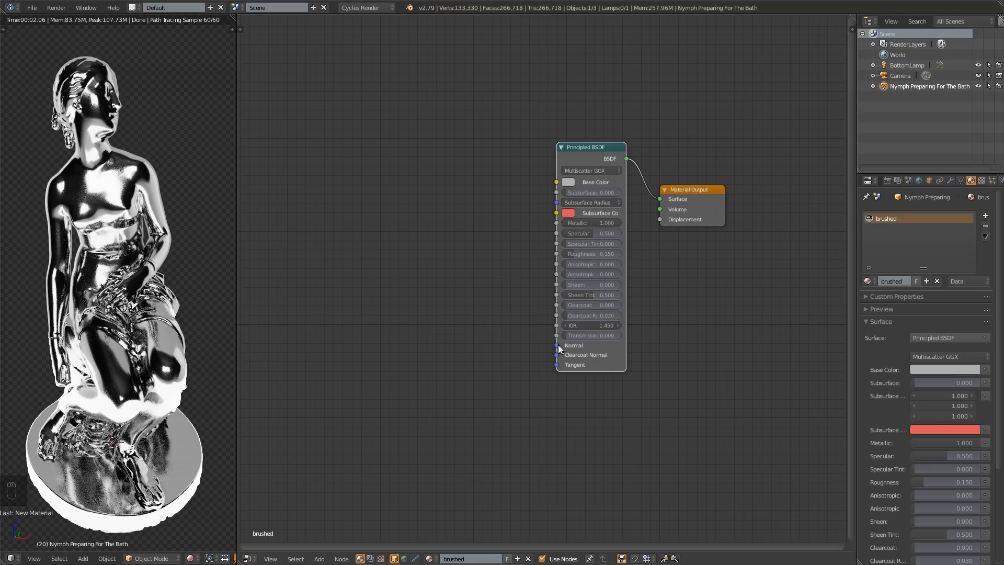
mouse_move(372, 376)
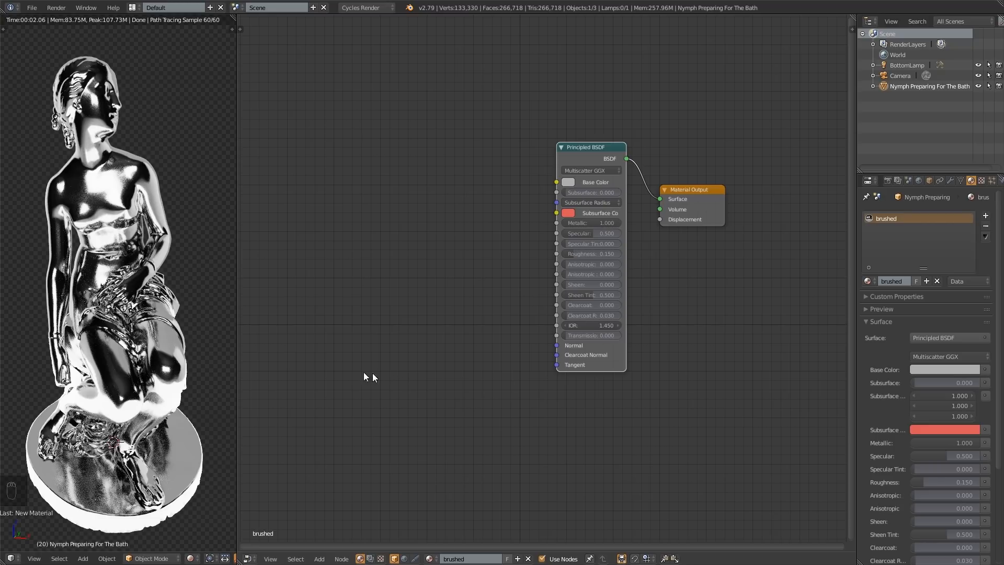
mouse_move(532, 260)
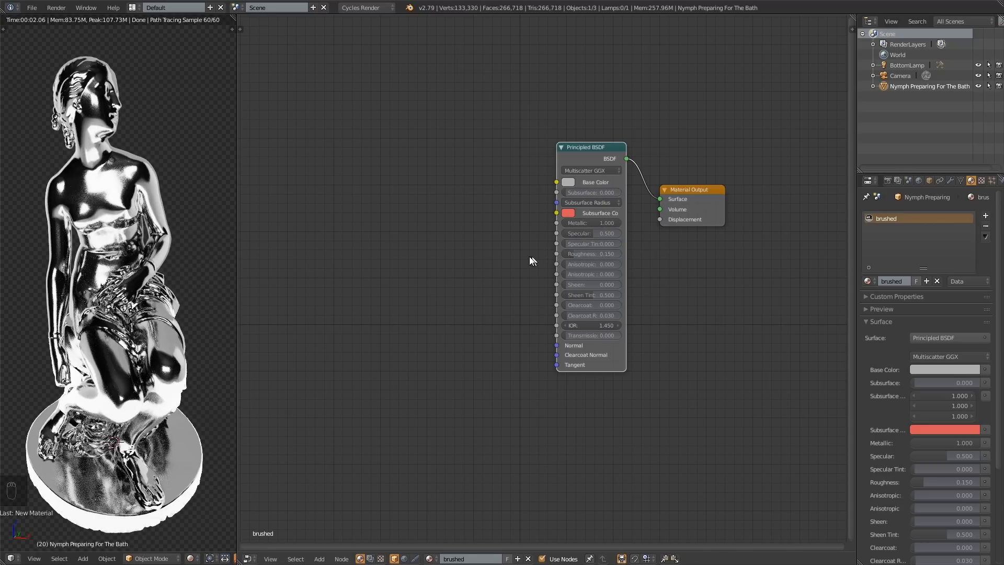
mouse_move(371, 302)
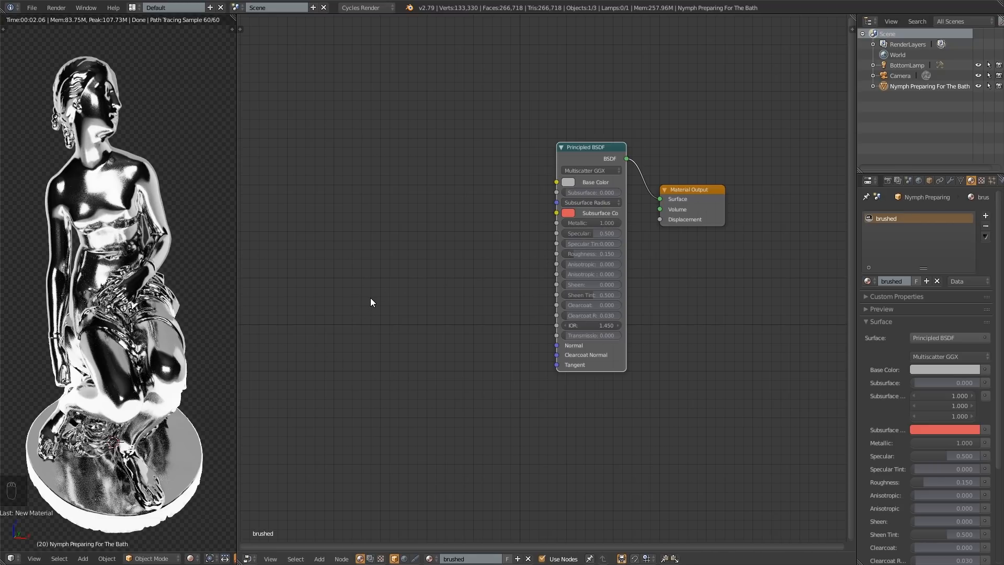
mouse_move(529, 260)
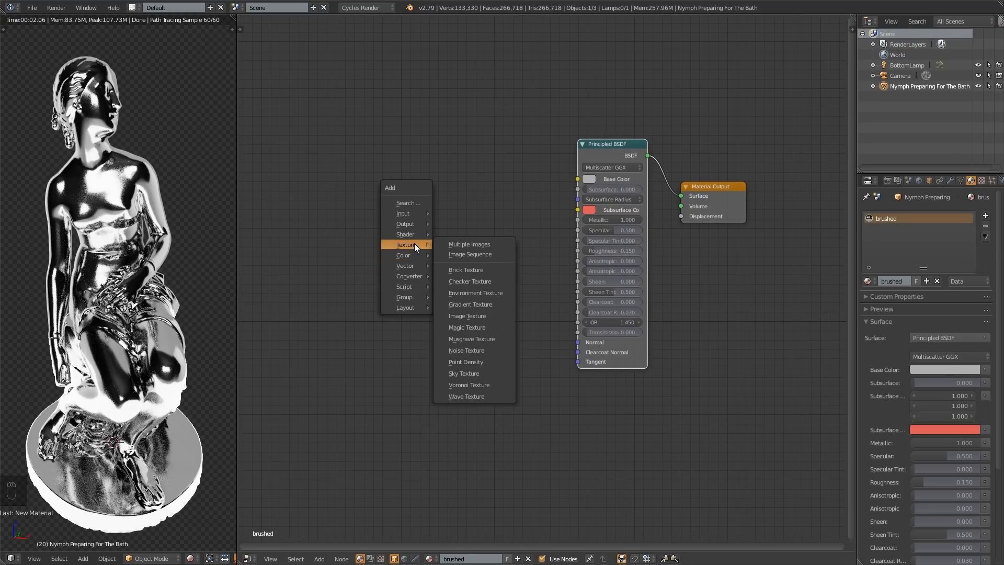
mouse_move(474, 339)
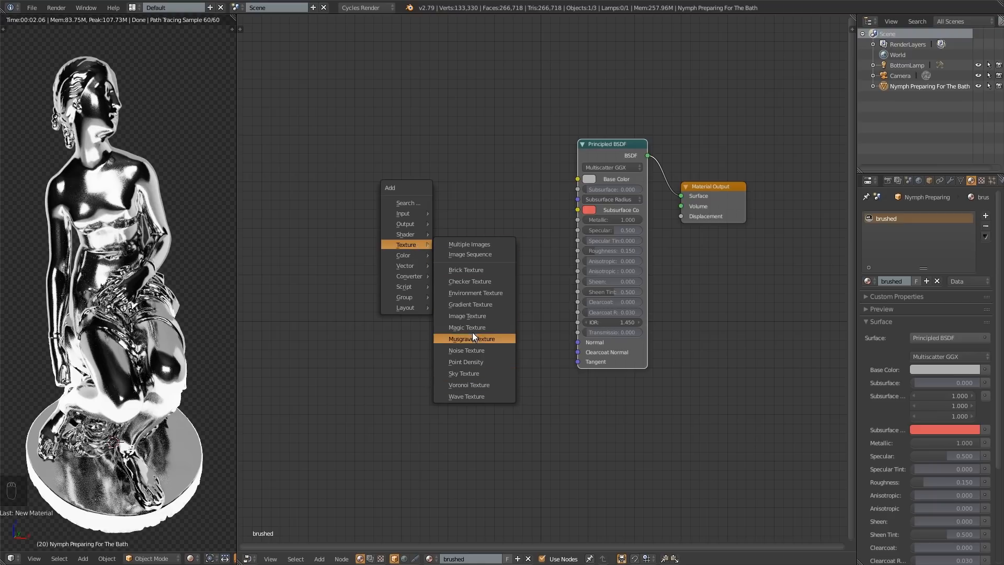
Step: Add a Noise Texture node feeding the brushed material's Principled BSDF
click(467, 350)
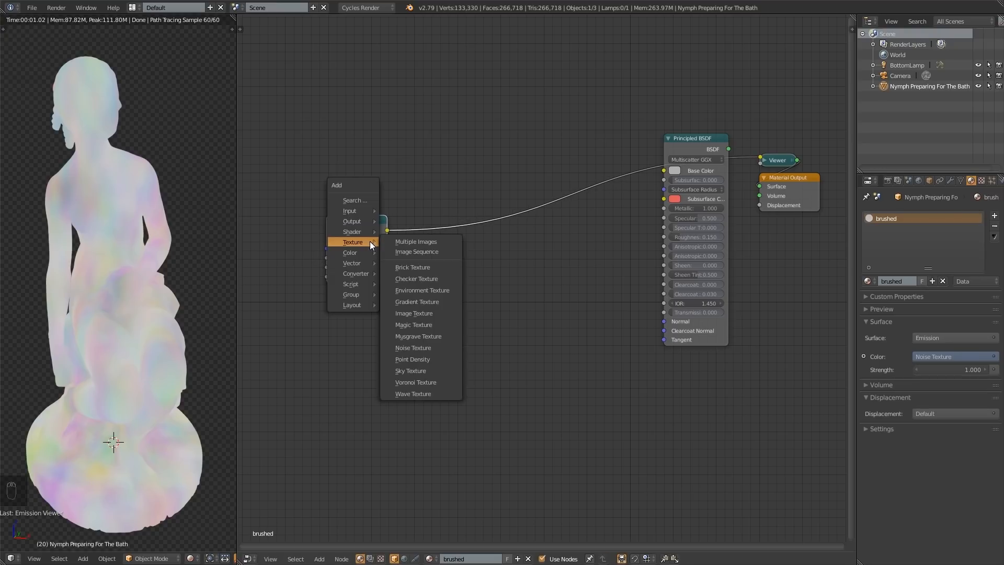
click(412, 348)
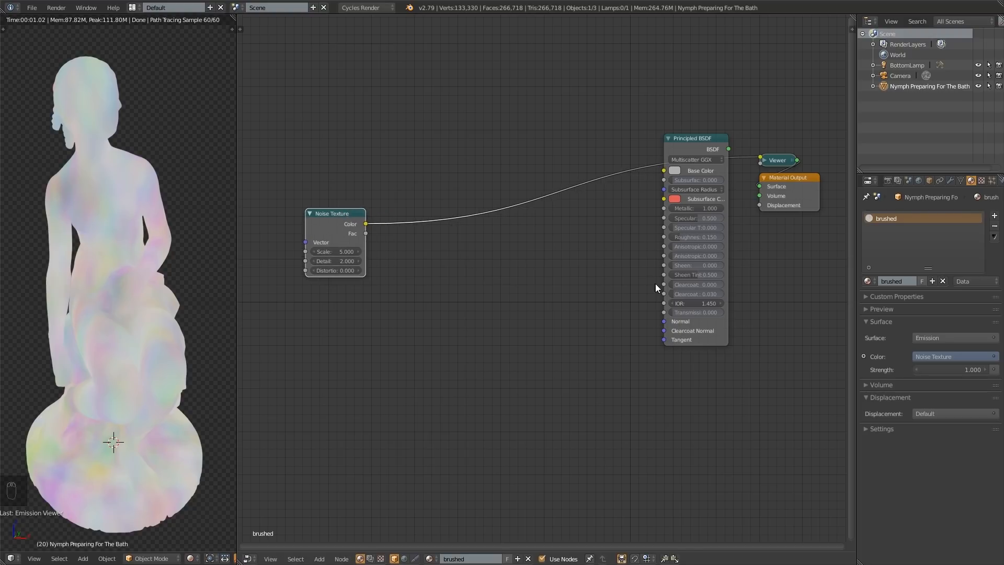
mouse_move(496, 254)
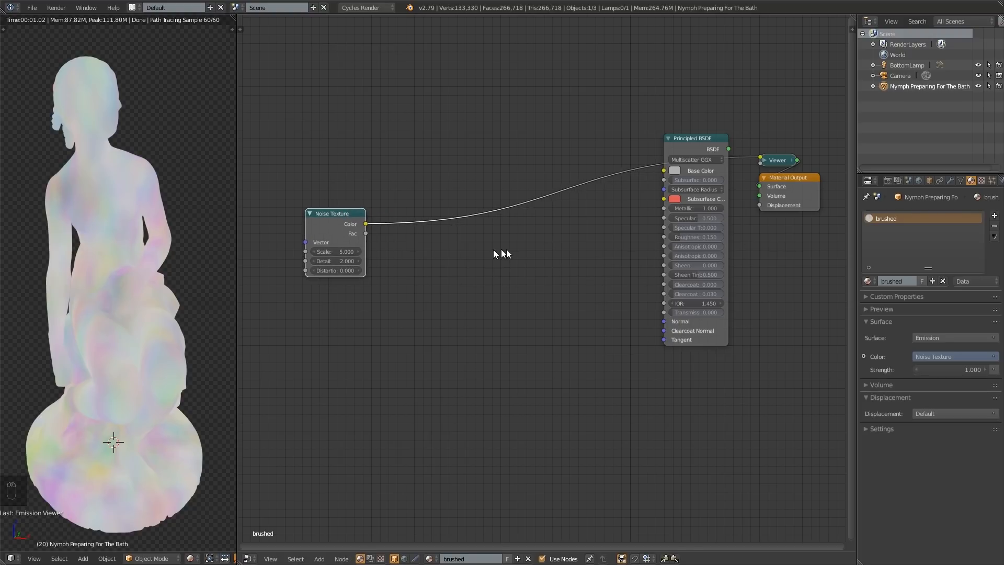
mouse_move(345, 227)
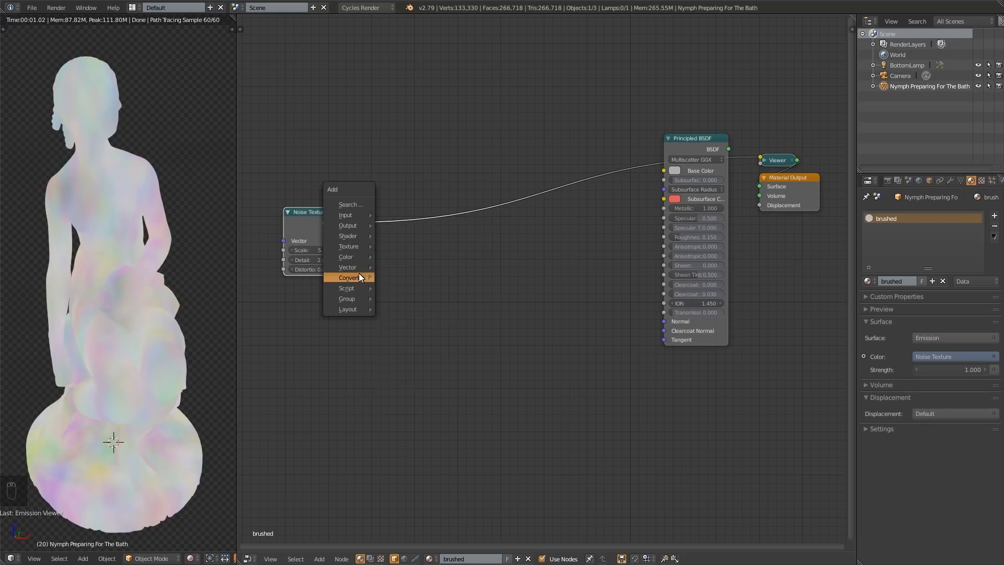
Step: Insert a ColorRamp on the noise link and pull its stops together for high contrast
click(349, 277)
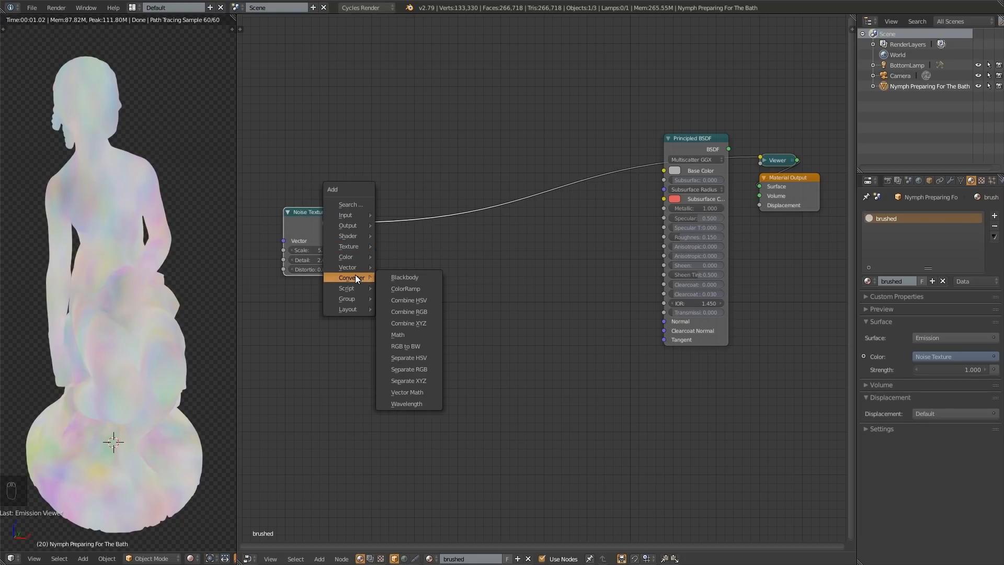
click(406, 288)
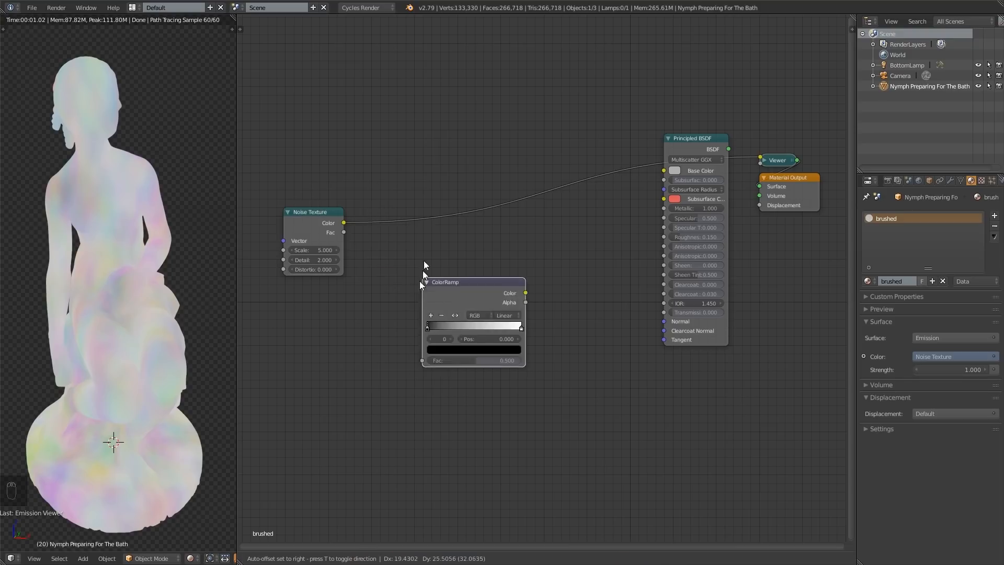
drag(444, 282, 427, 189)
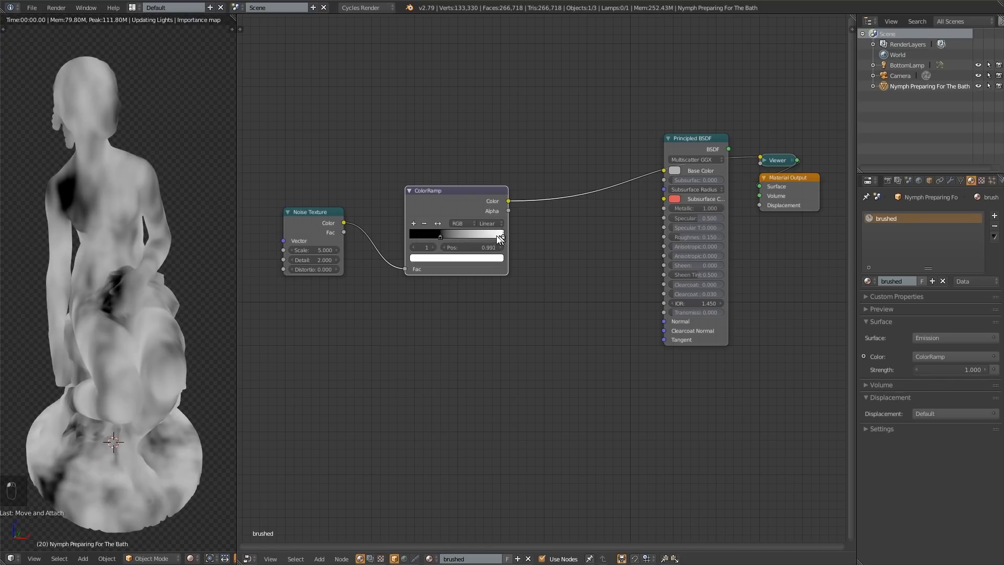
drag(497, 237, 466, 237)
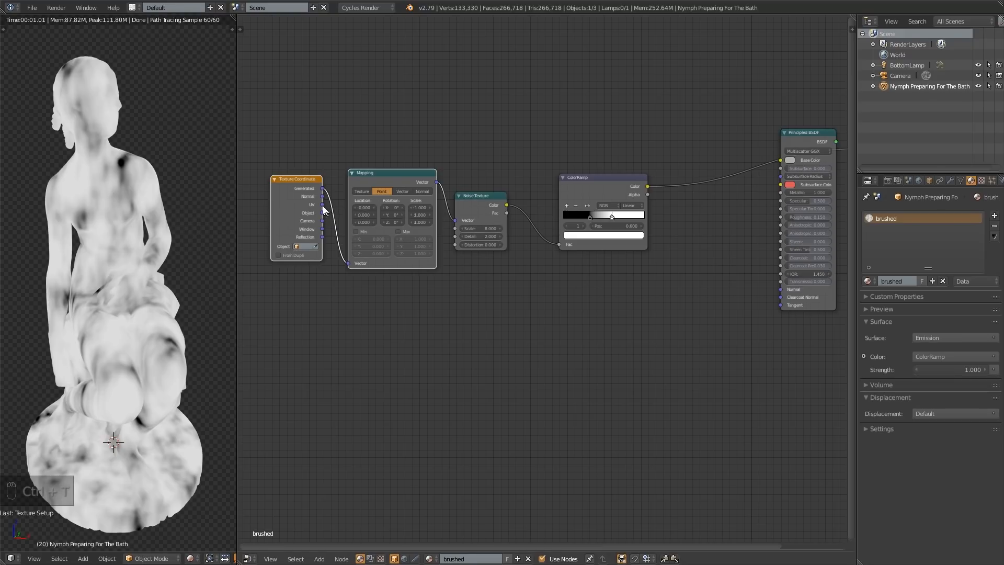
Step: Feed the Texture Coordinate Object output into the Mapping vector so the noise follows the statue
drag(295, 178, 287, 173)
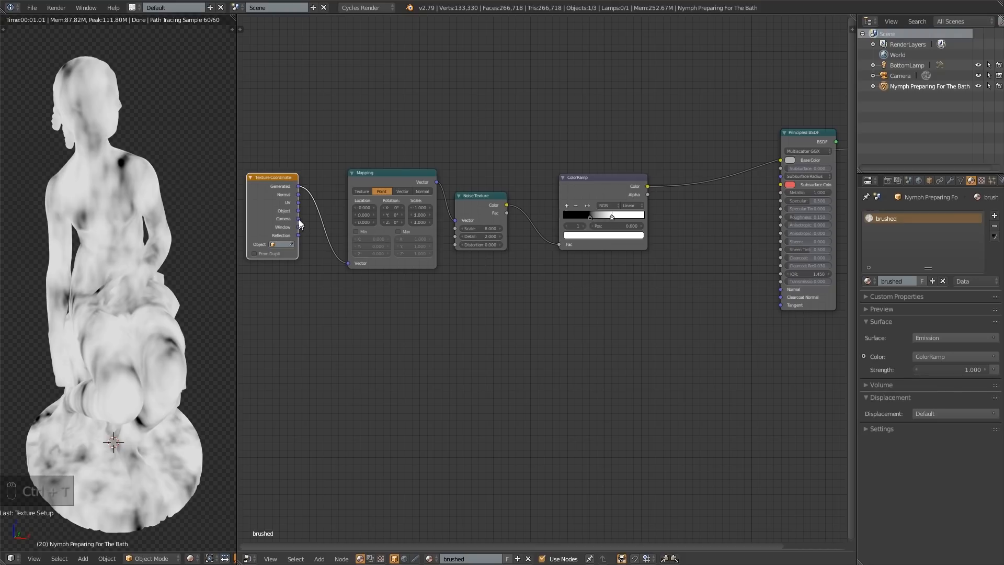
drag(298, 191, 329, 229)
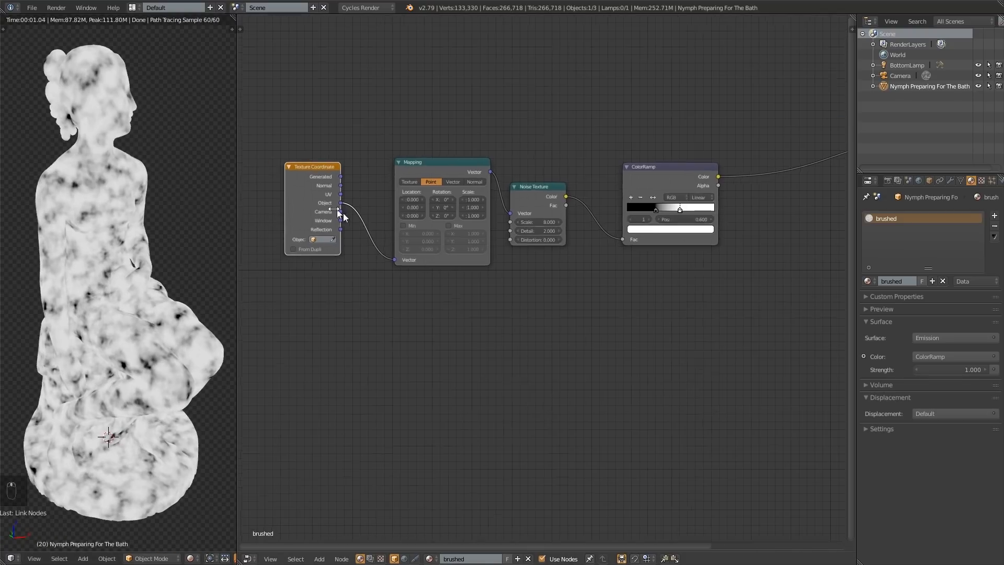
click(341, 203)
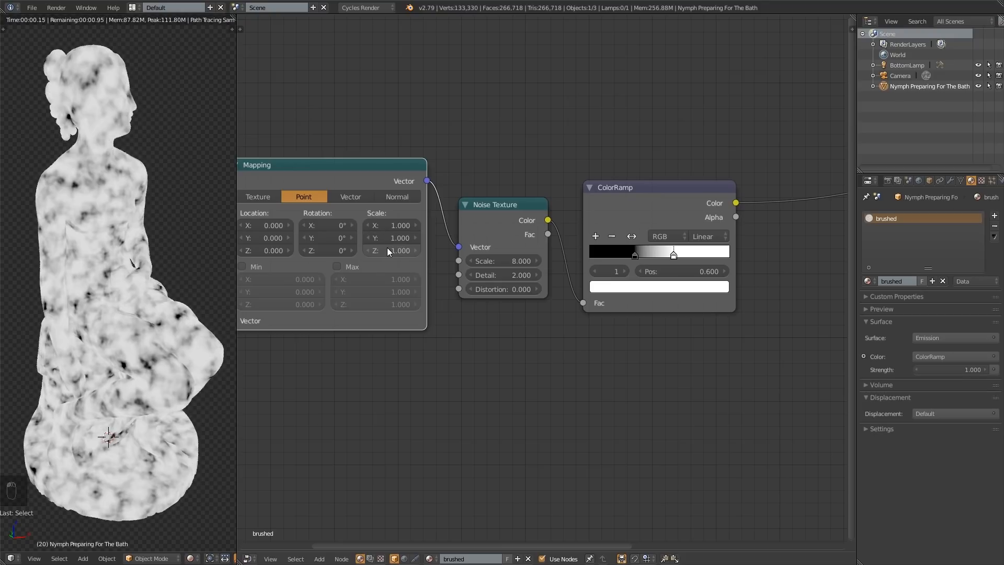
Step: Stretch the Mapping Y scale and drag the Noise Scale down to about 6.2 for fine streaks
text(8.000)
text(60.000)
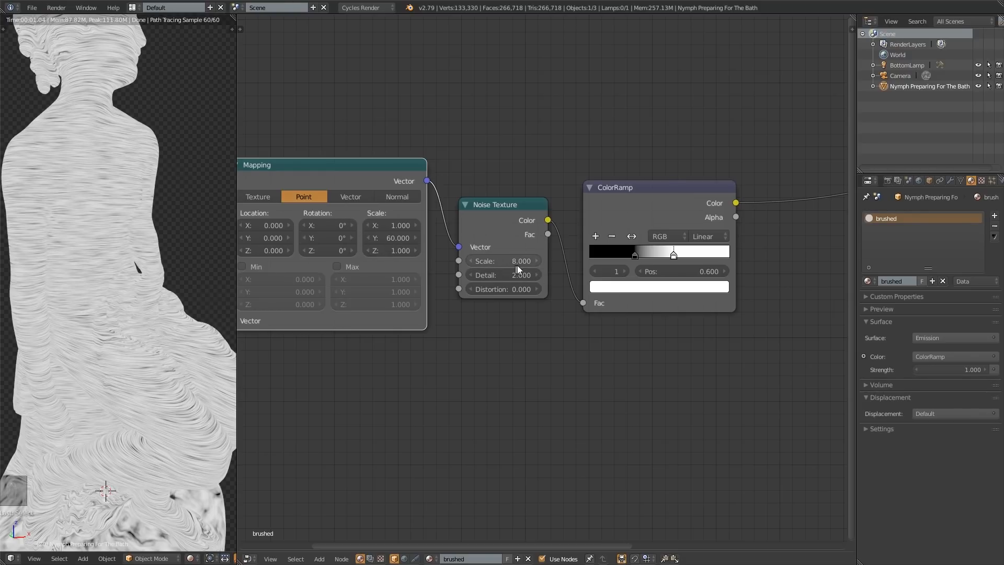
drag(518, 260, 503, 260)
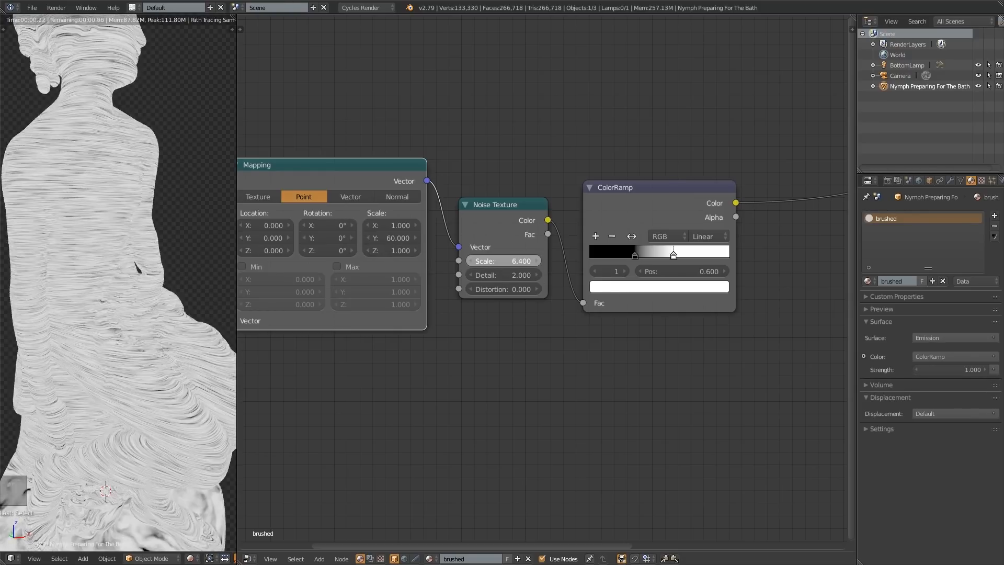
drag(522, 261, 519, 260)
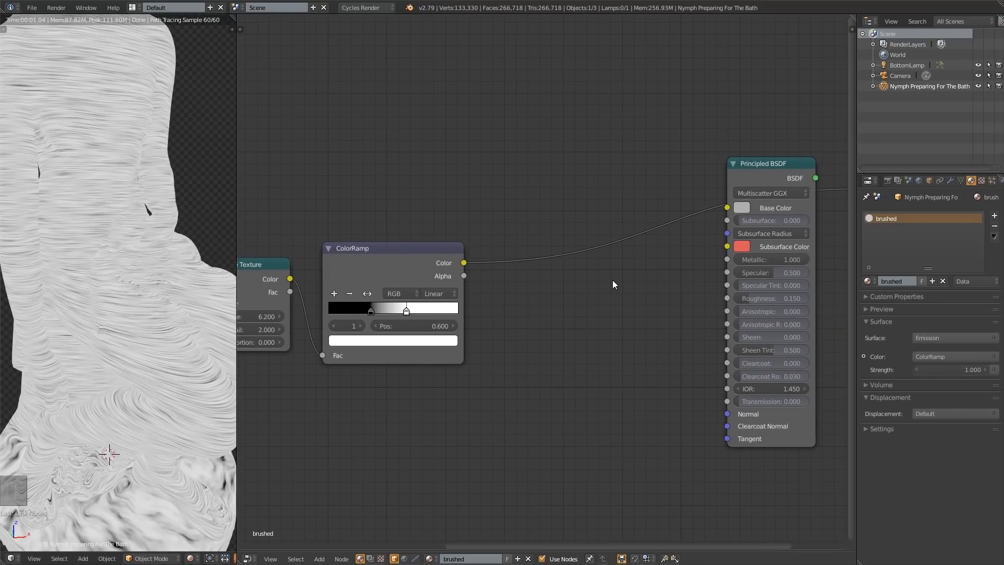
mouse_move(176, 272)
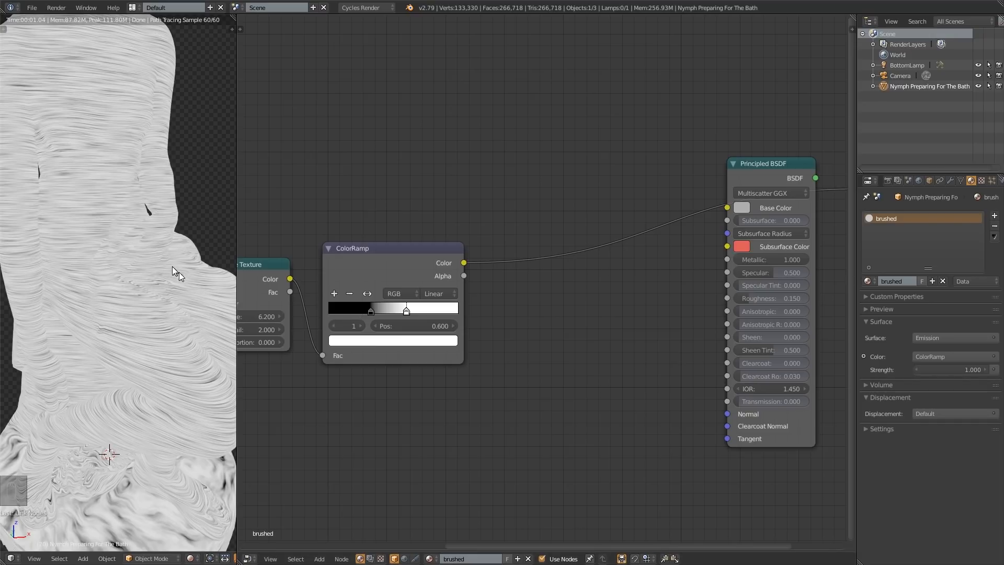
mouse_move(97, 312)
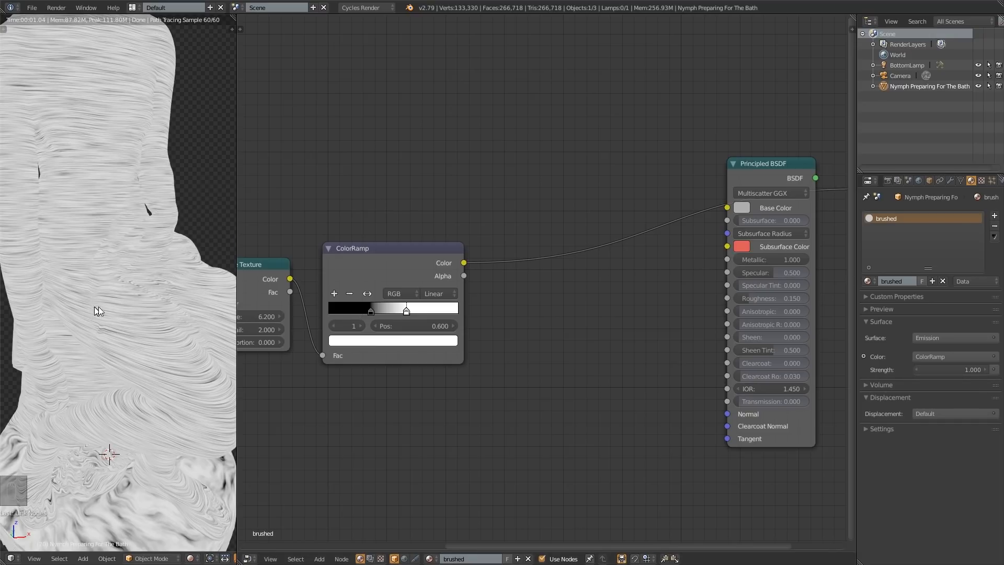
mouse_move(464, 264)
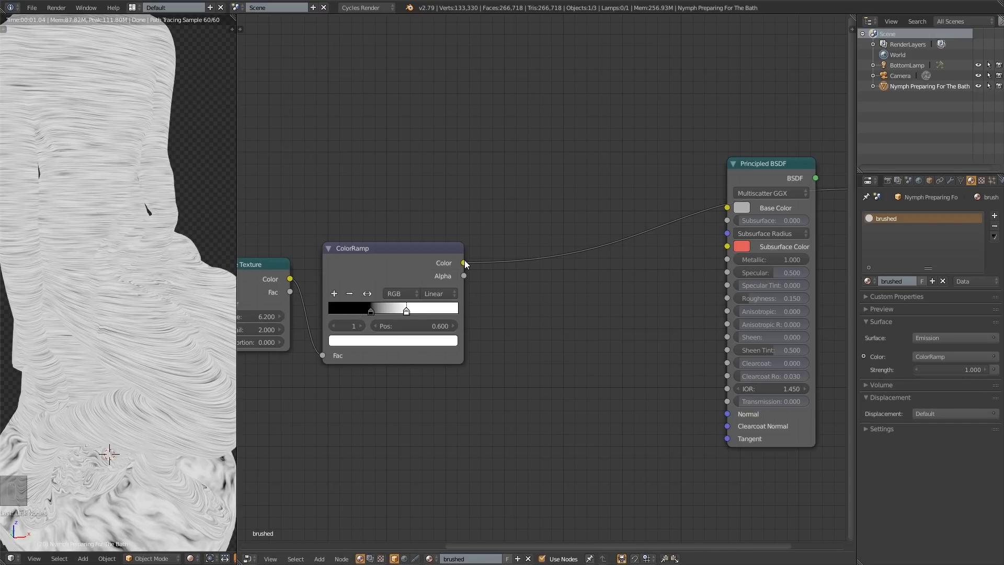
Step: Wire ColorRamp Color into Principled Roughness and slide the dark stop to tune streak contrast
drag(463, 264, 727, 298)
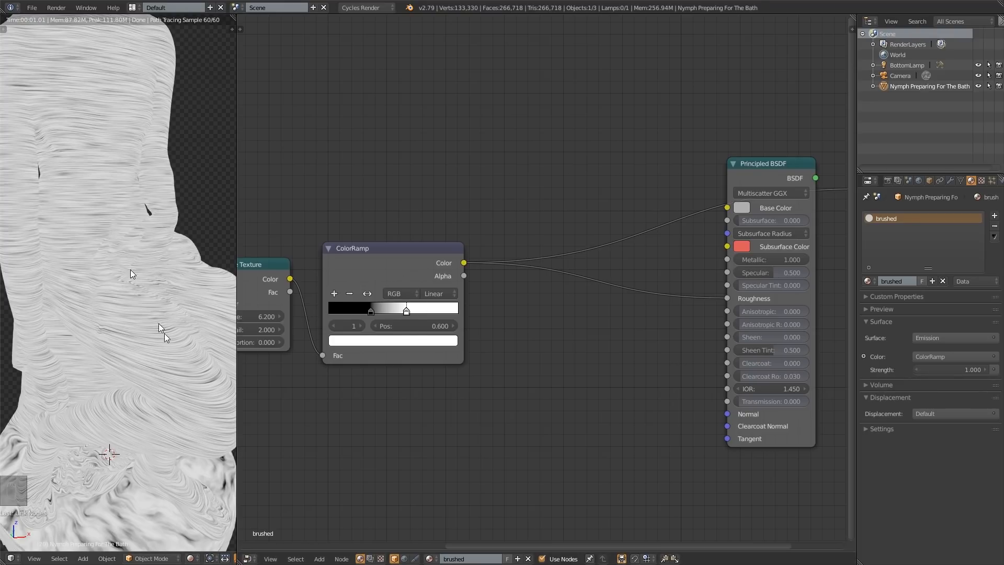
mouse_move(759, 182)
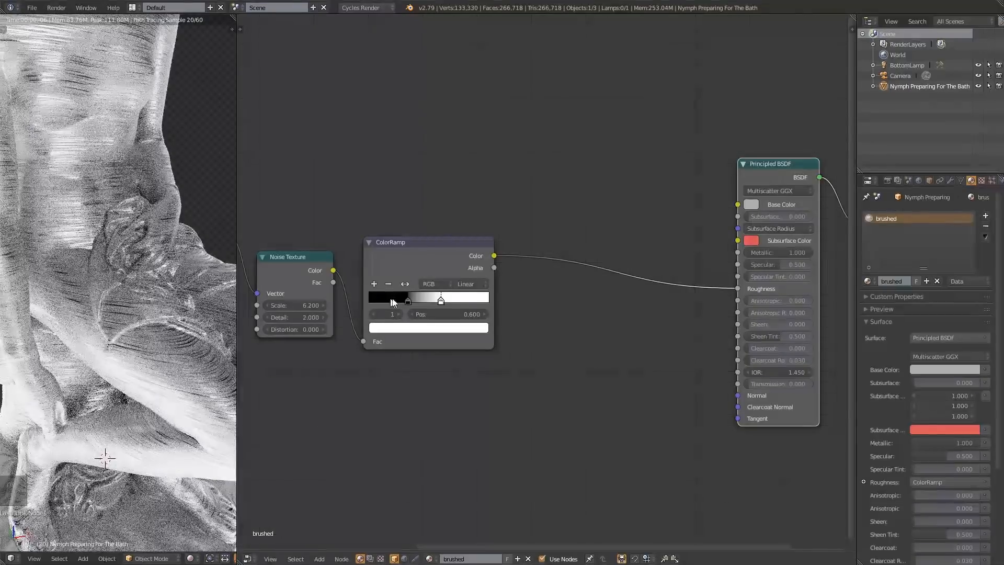
drag(440, 300, 407, 300)
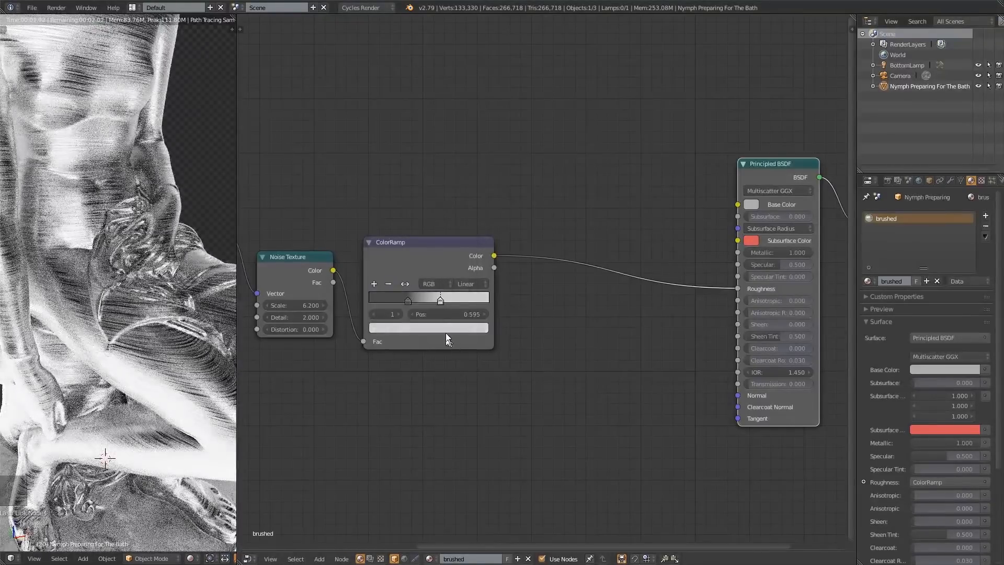
drag(439, 300, 407, 301)
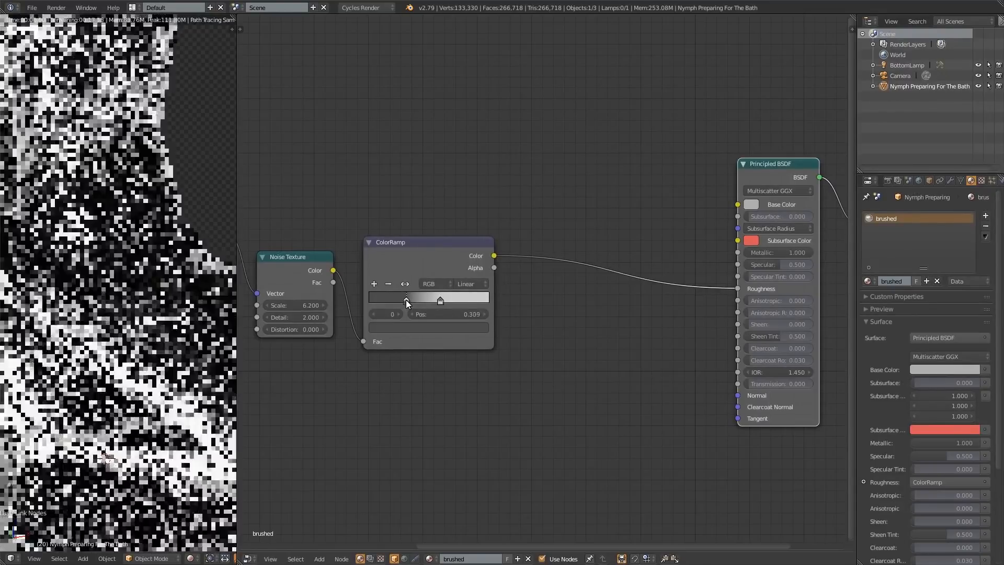
drag(440, 300, 452, 301)
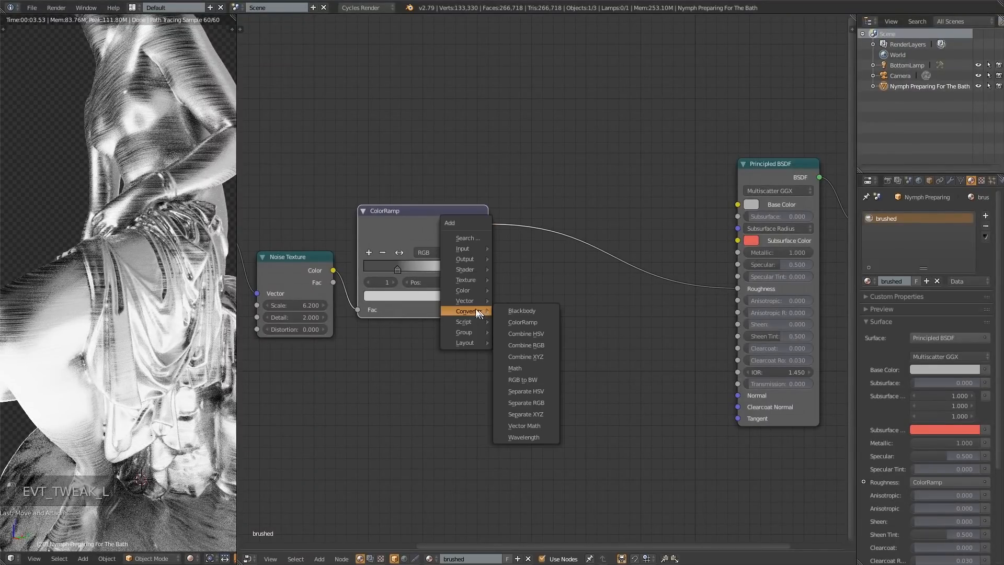
mouse_move(465, 321)
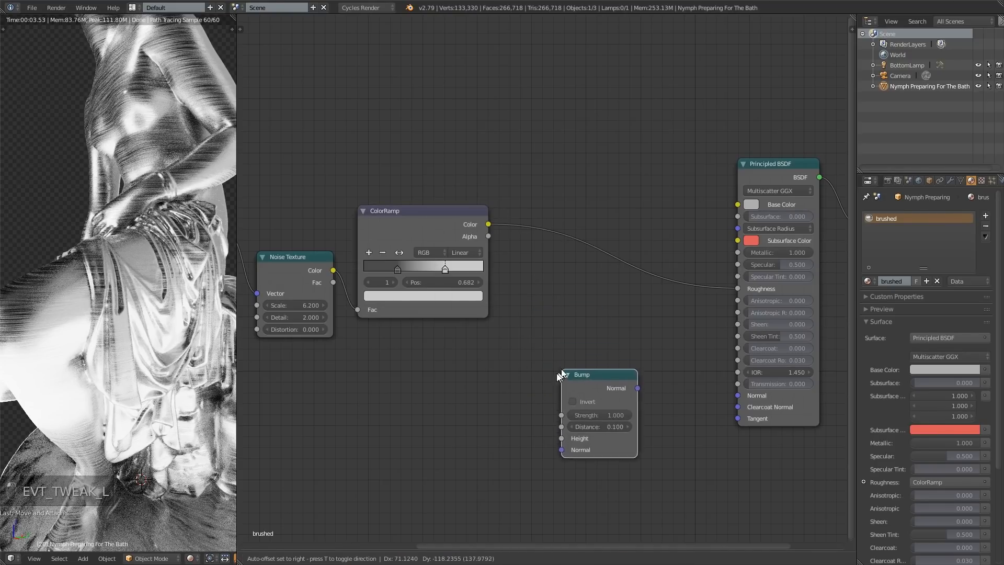
Step: Wire ramp Color into Bump Height, Bump Normal into Principled Normal, strength about 0.25
drag(582, 375, 590, 401)
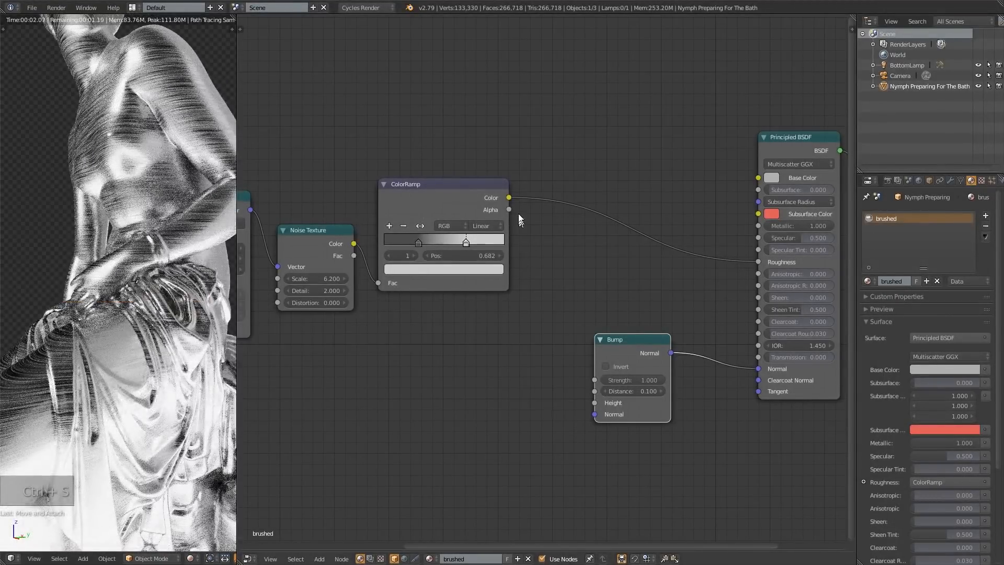
drag(508, 198, 594, 402)
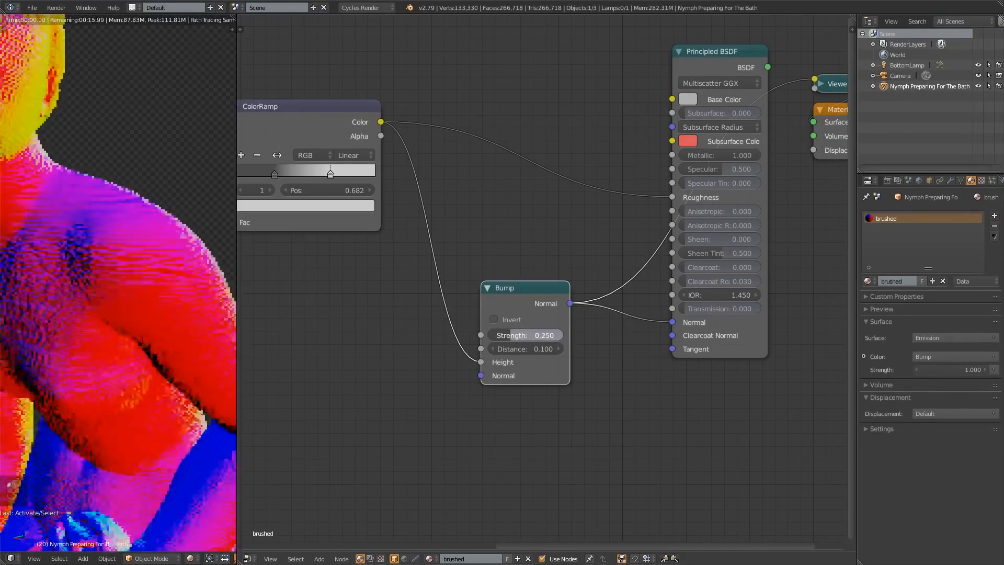
drag(518, 335, 525, 334)
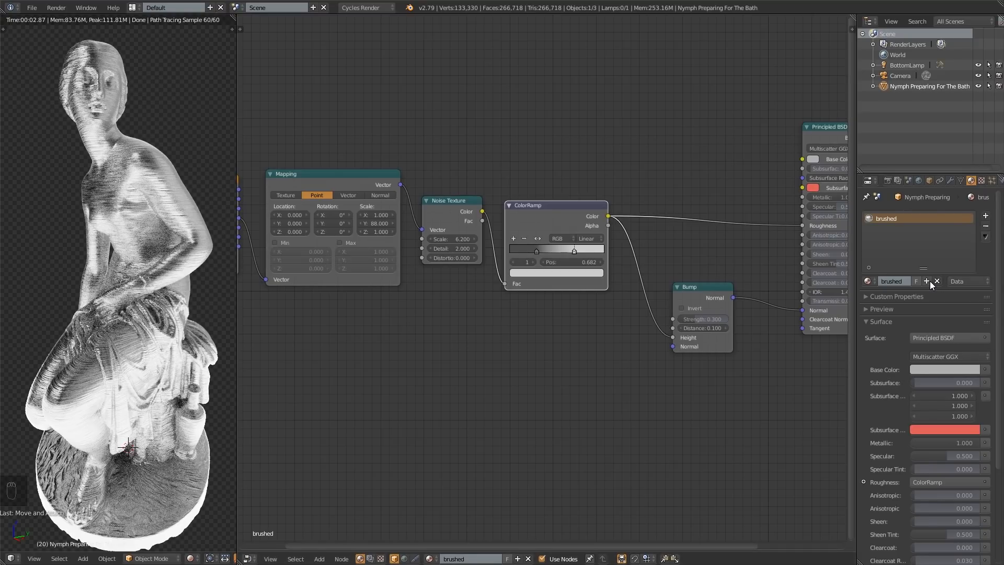
Step: Duplicate the material as 'roughish' and reset its Mapping Scale Y to 1.000
click(927, 281)
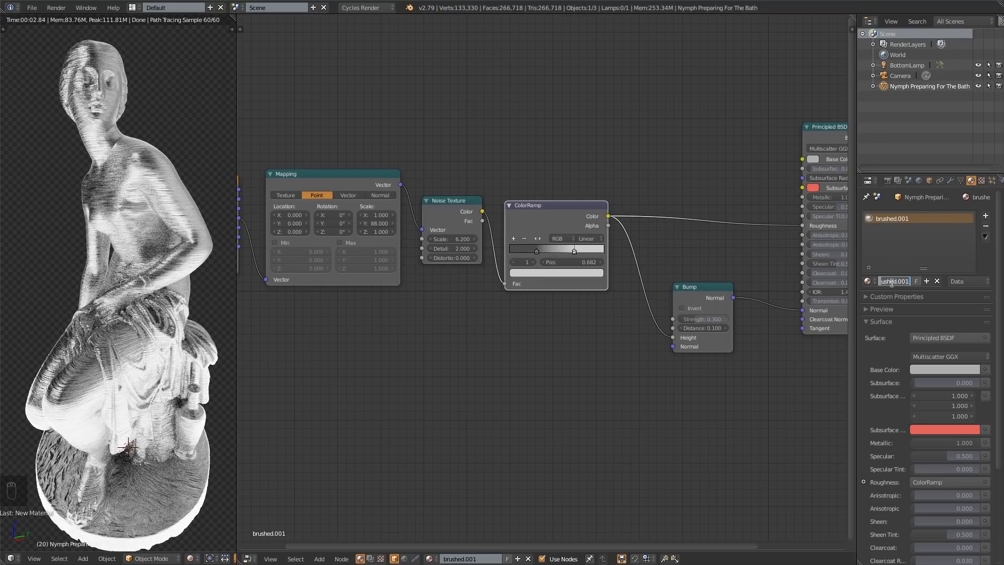
text(rough)
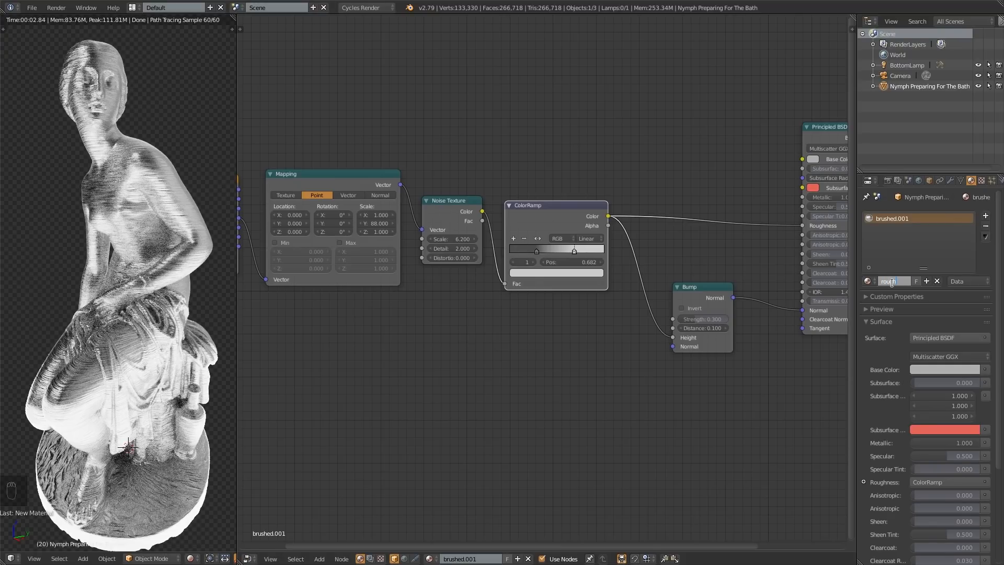
text(roughish)
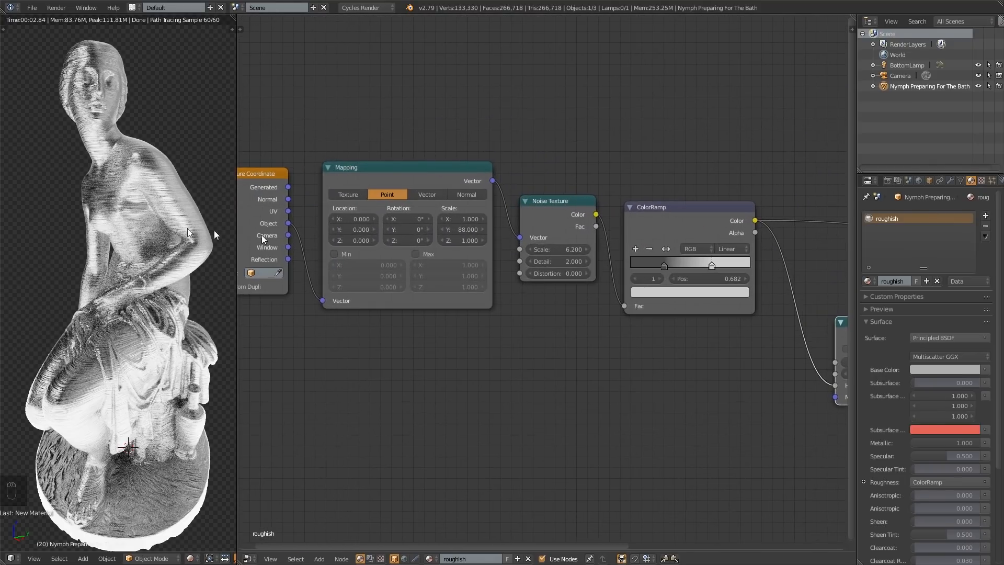
click(463, 229)
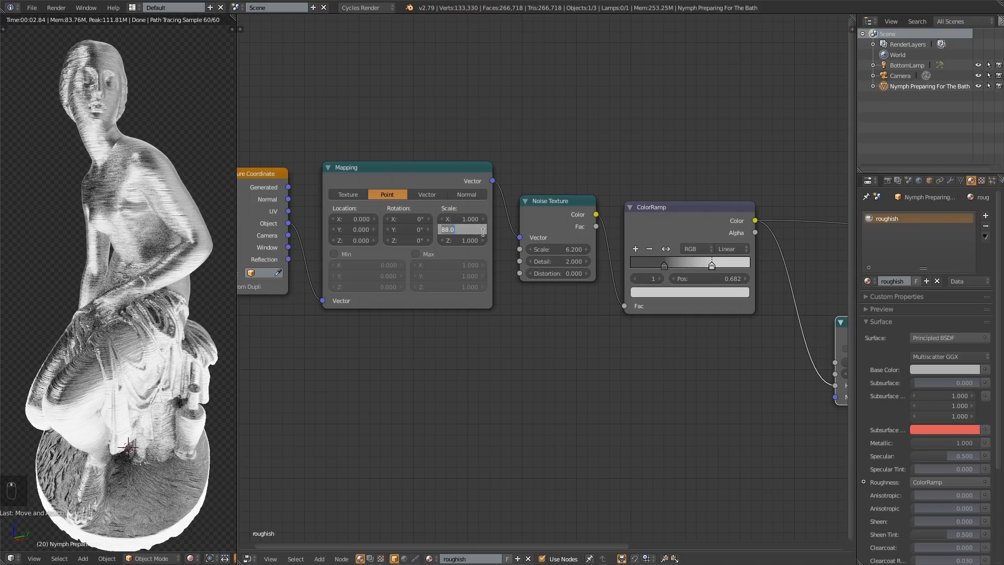
text(1.000)
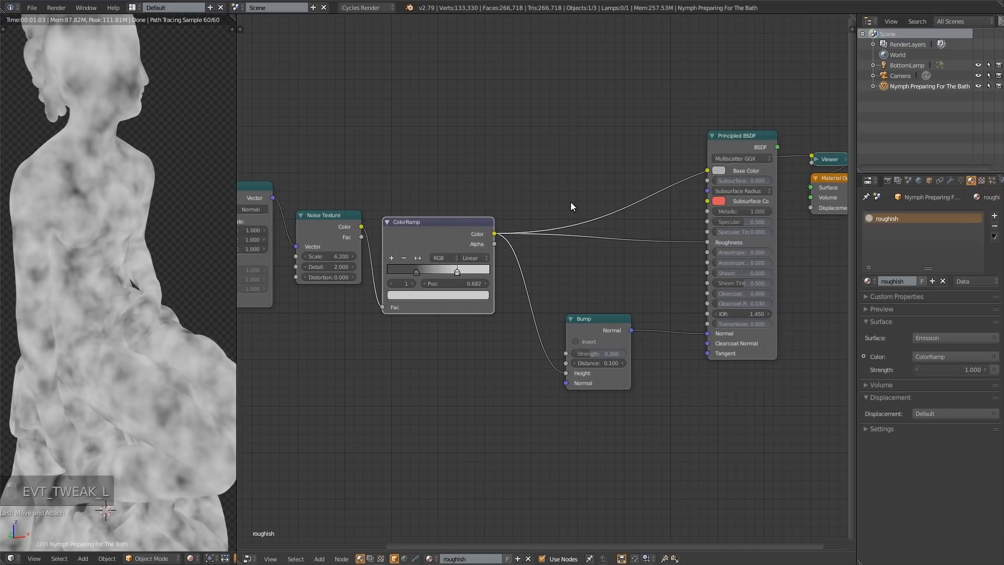
mouse_move(472, 249)
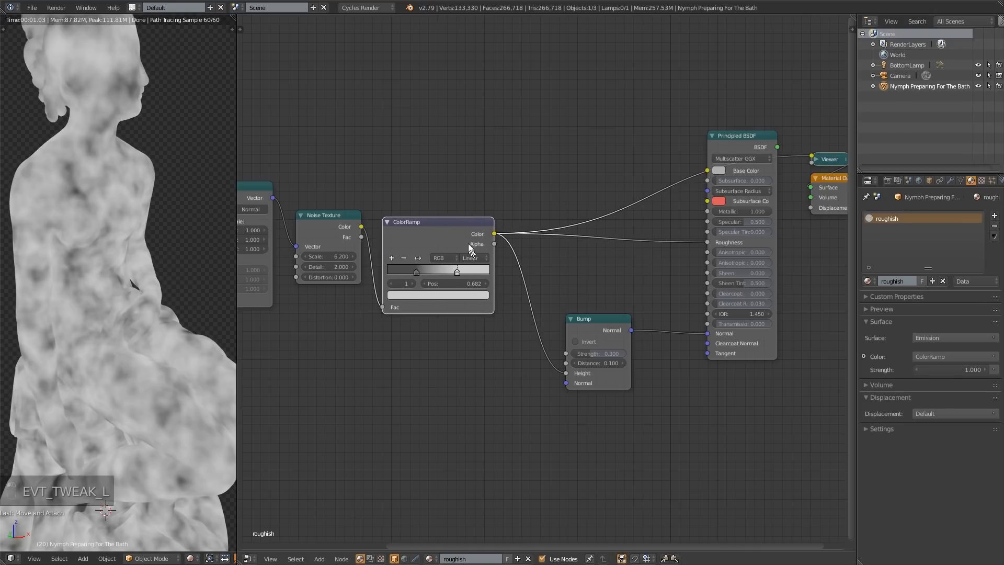
Step: Delete the Bump node and preview the ColorRamp output as grey cloudy blotches
drag(406, 222, 413, 181)
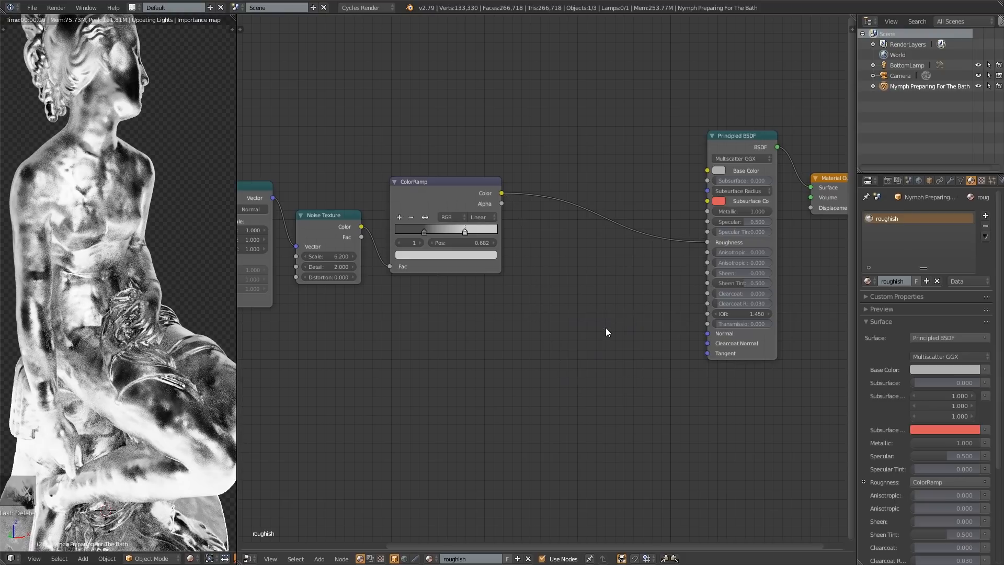
drag(413, 181, 423, 179)
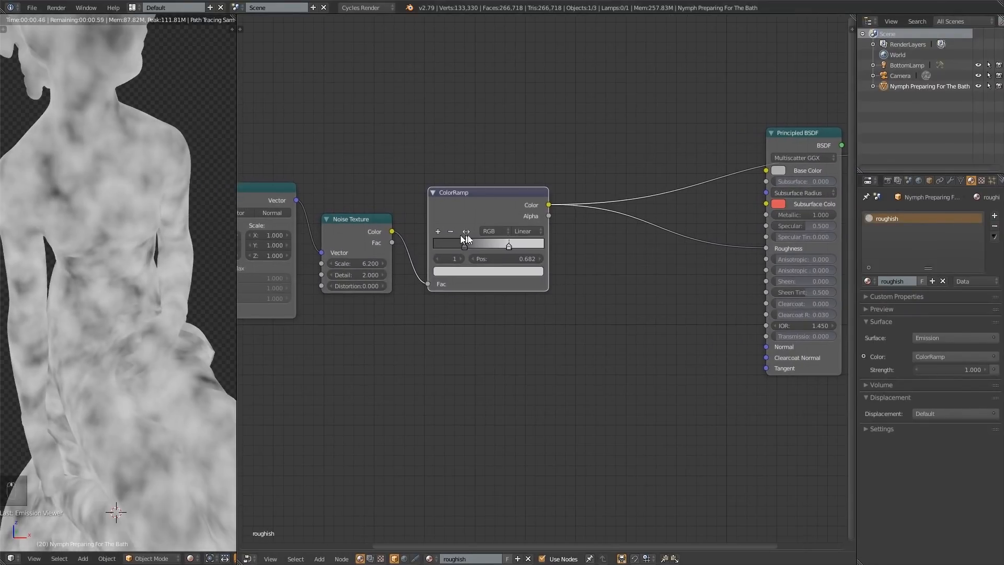
Step: Pull the ramp stops together around 0.27–0.39 for patchy rough-and-shiny metal
drag(508, 245, 495, 245)
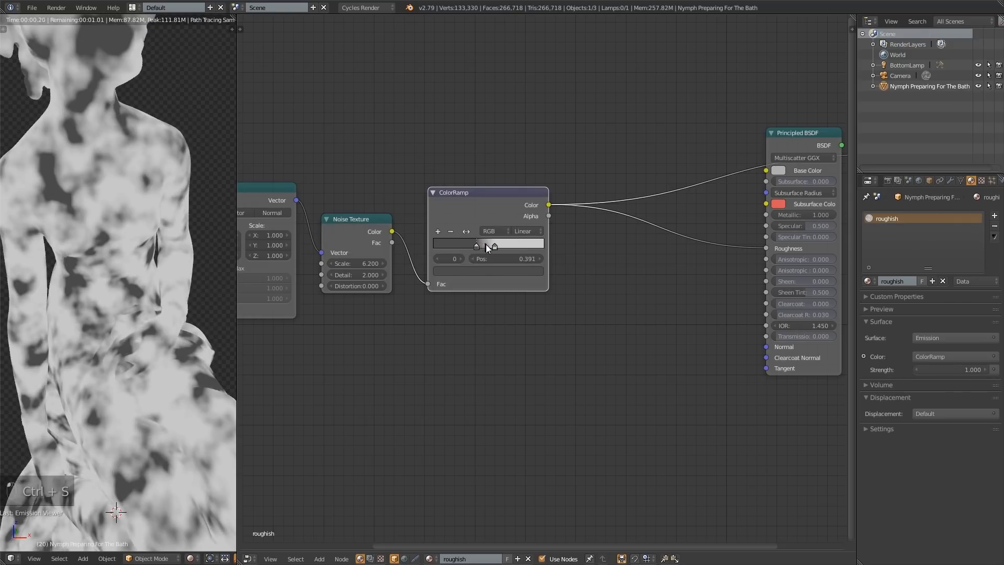
drag(492, 246, 489, 247)
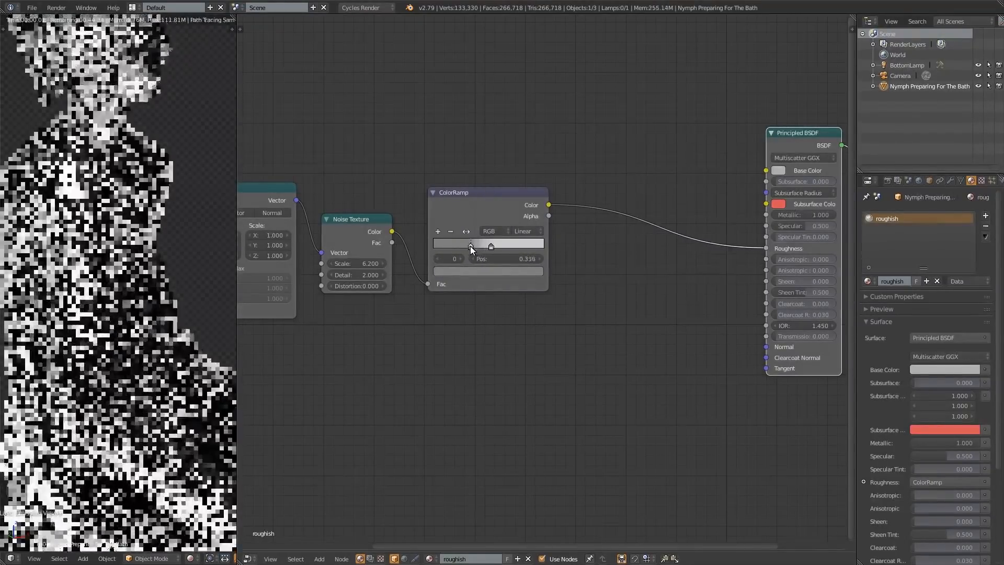
drag(489, 247, 464, 247)
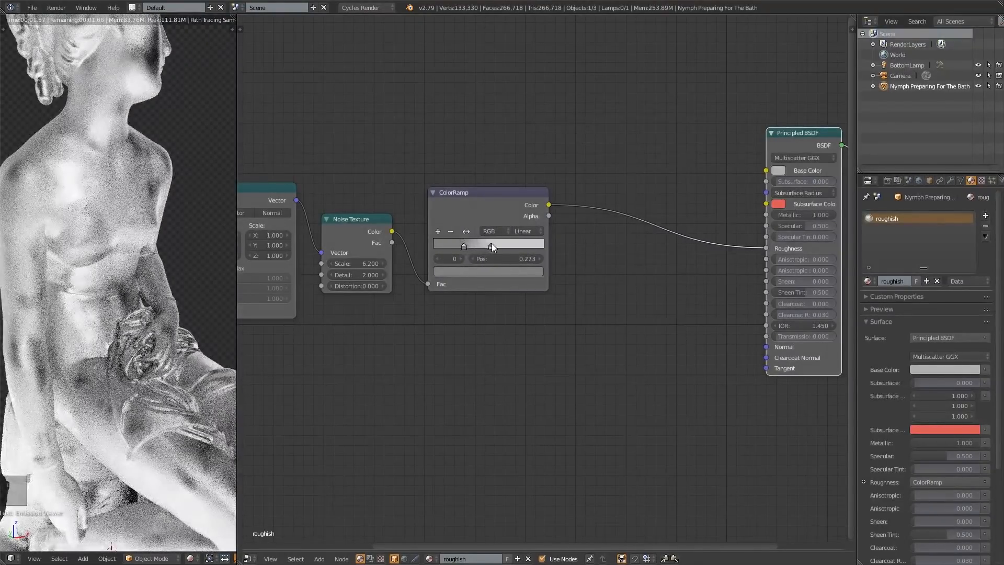
drag(489, 245, 495, 246)
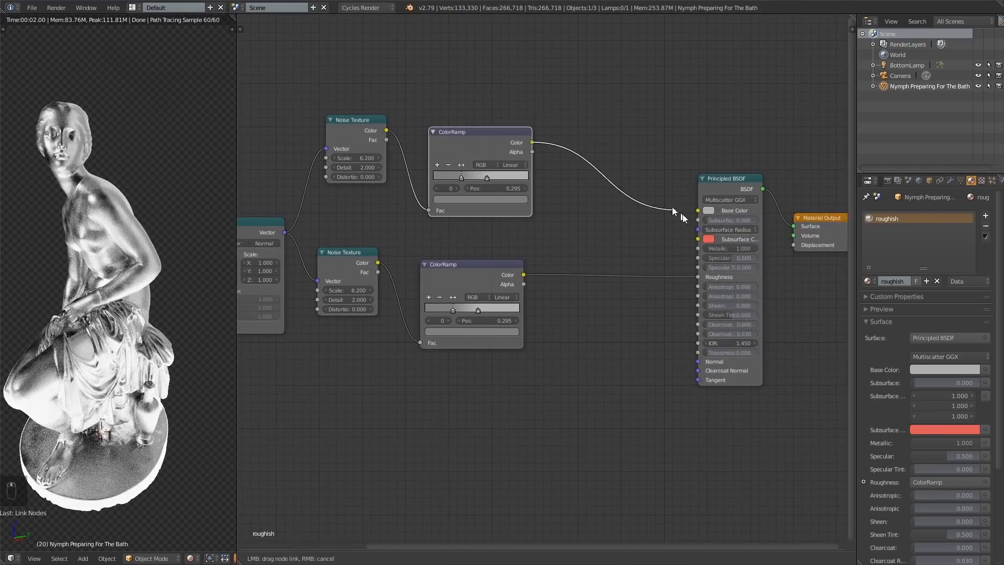
Step: Link the duplicate ramp to Base Color, raise the lower noise scale, and preview it on the statue
drag(479, 132, 501, 148)
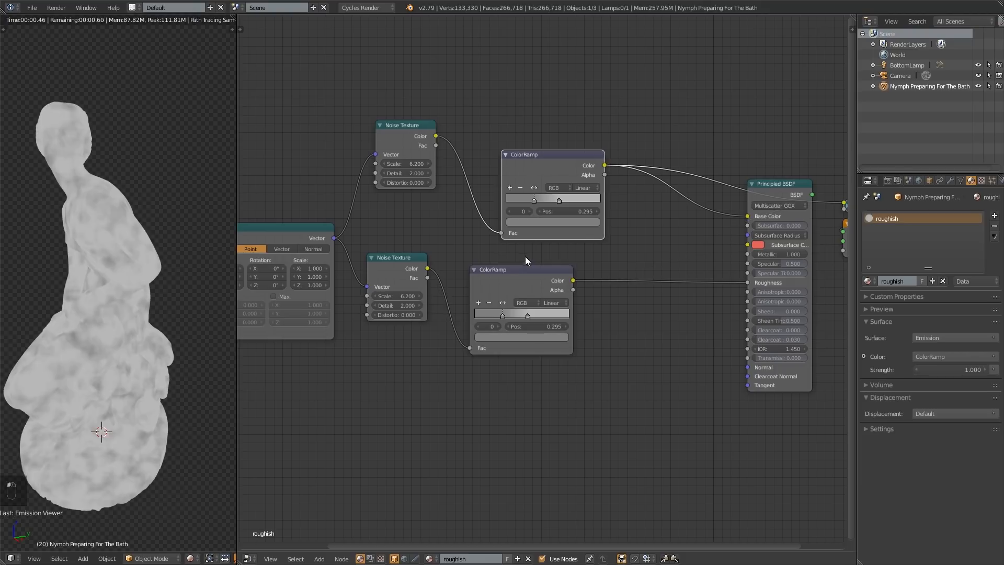
mouse_move(554, 191)
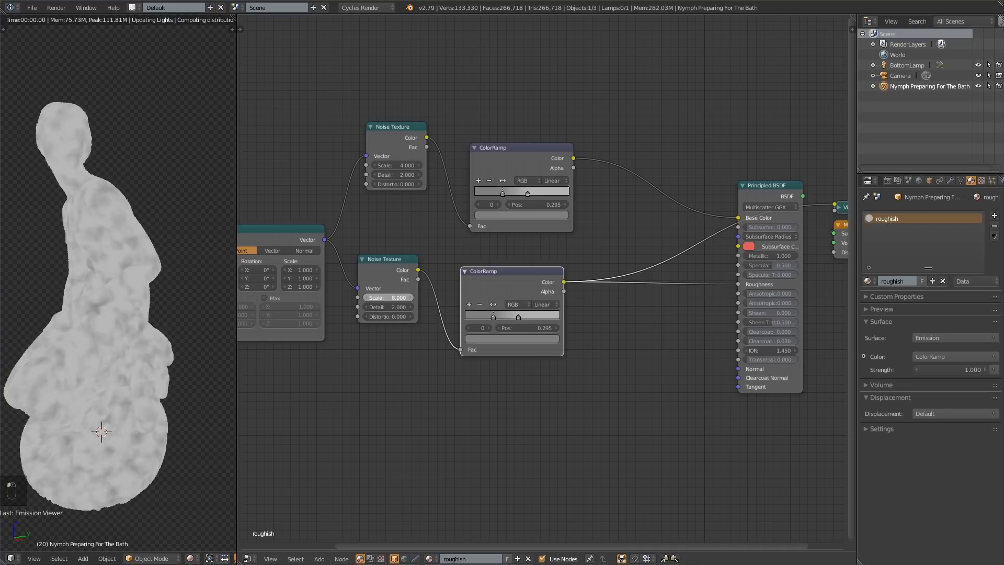
drag(398, 297, 423, 297)
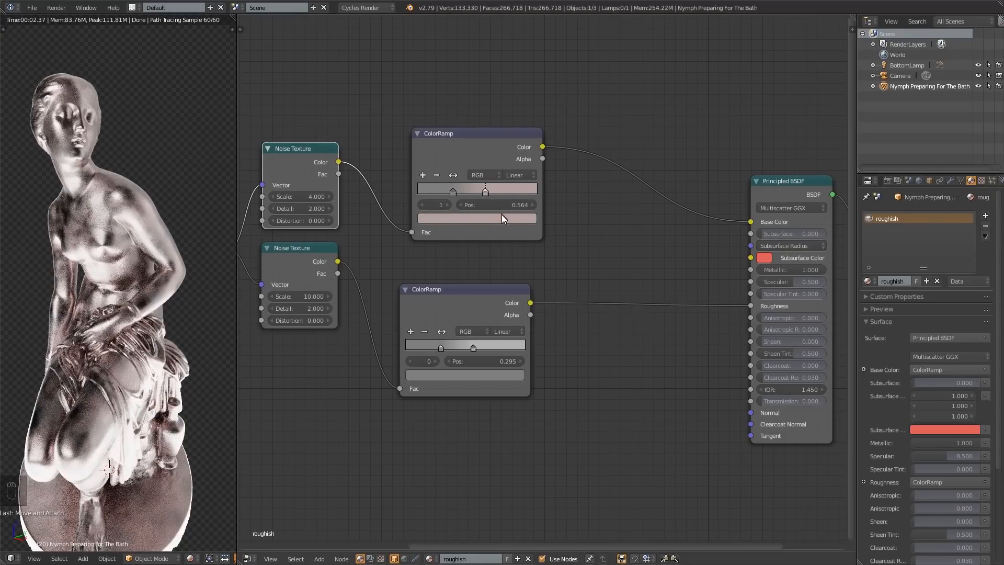
click(477, 217)
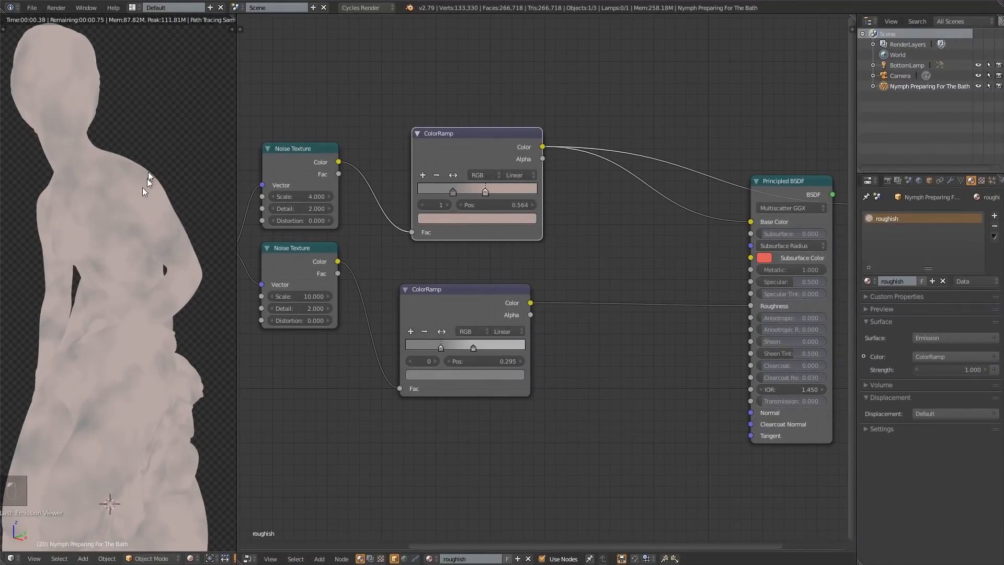
Step: Select the base-colour ramp's left stop and bring up its colour swatch for recolouring
click(476, 219)
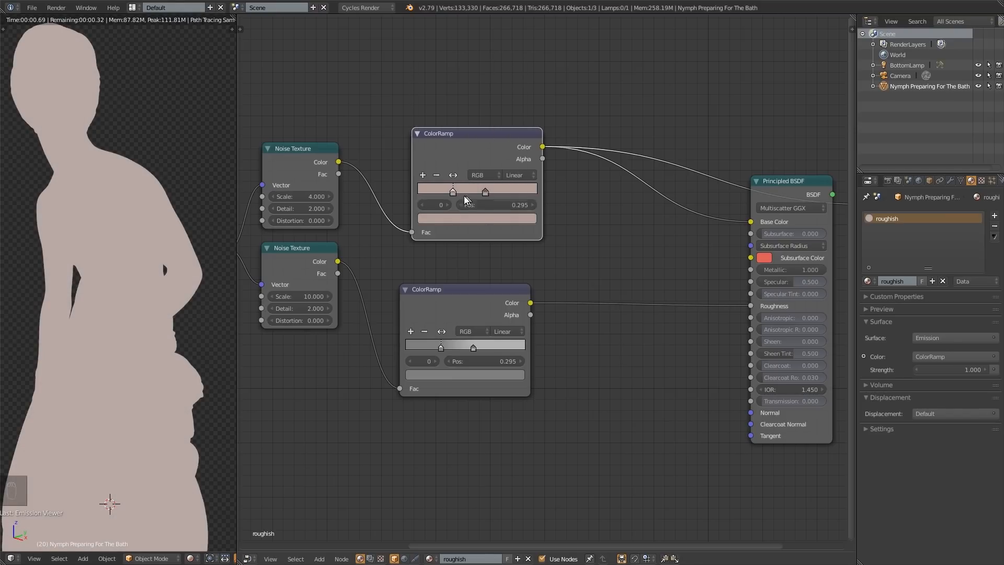
click(477, 220)
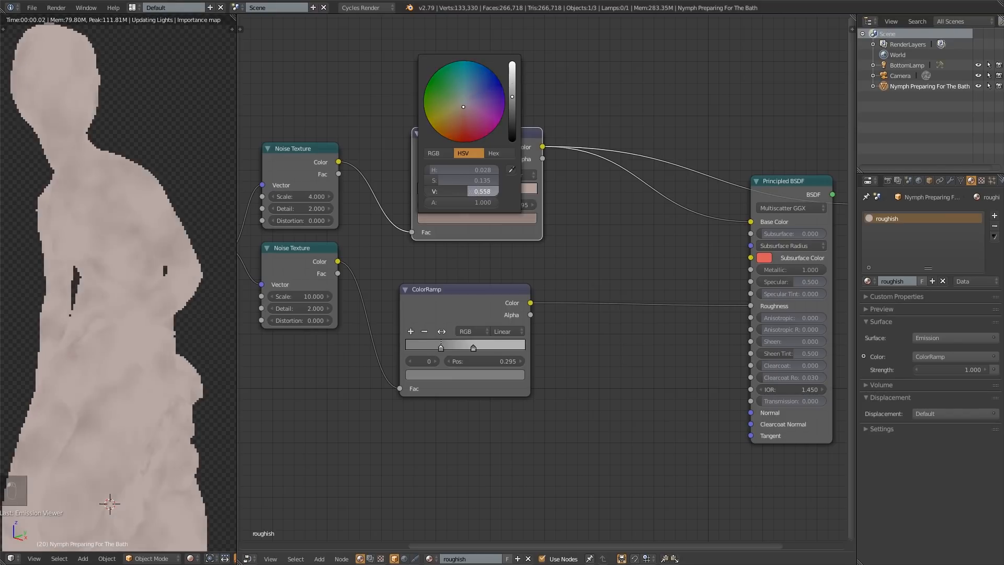